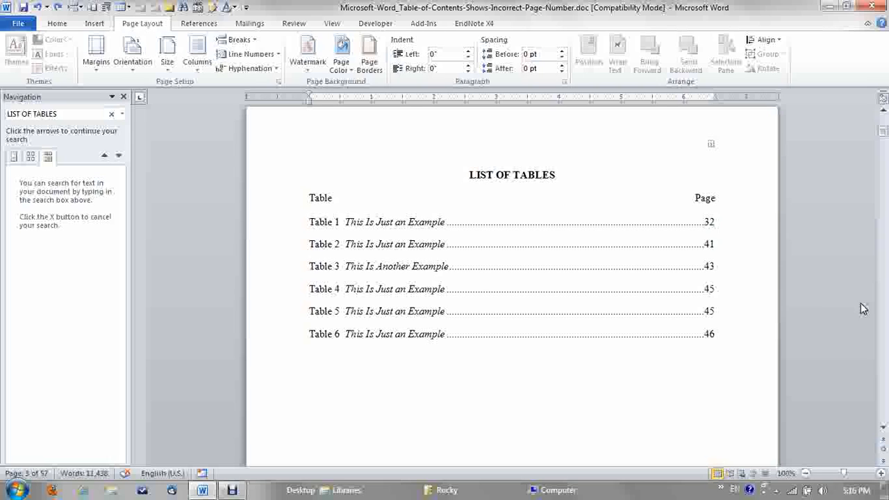
mouse_move(484, 372)
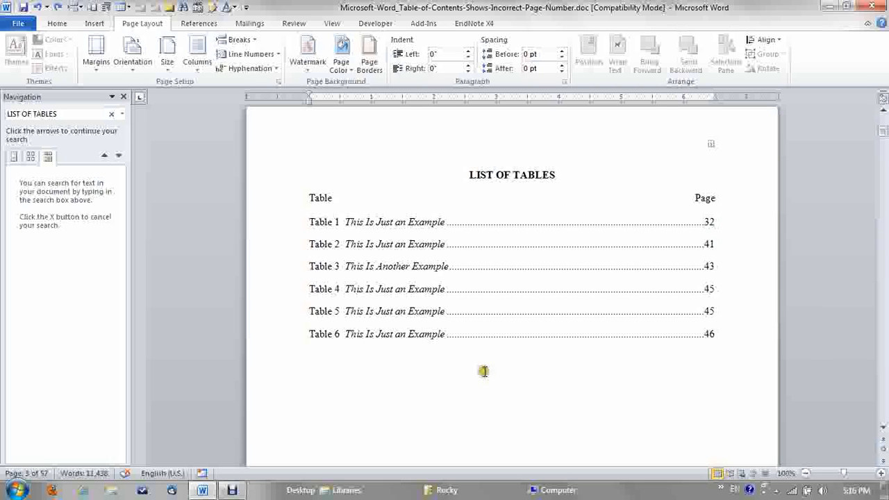
mouse_move(419, 383)
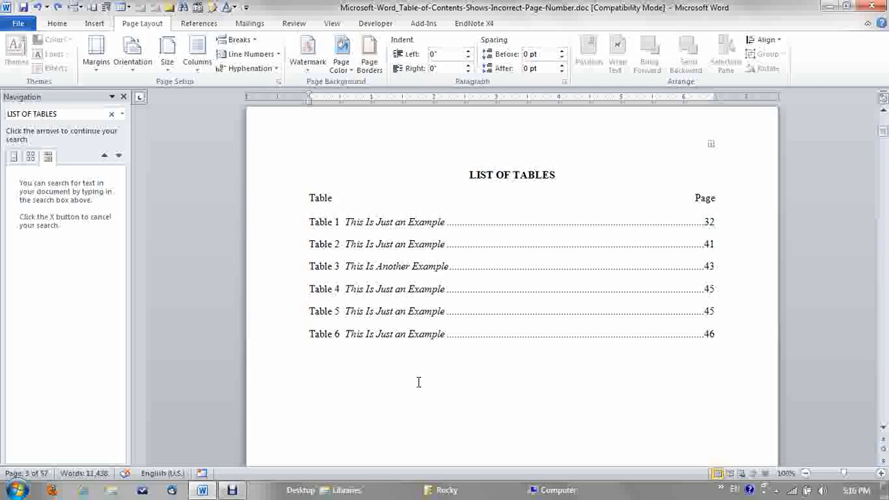
mouse_move(444, 389)
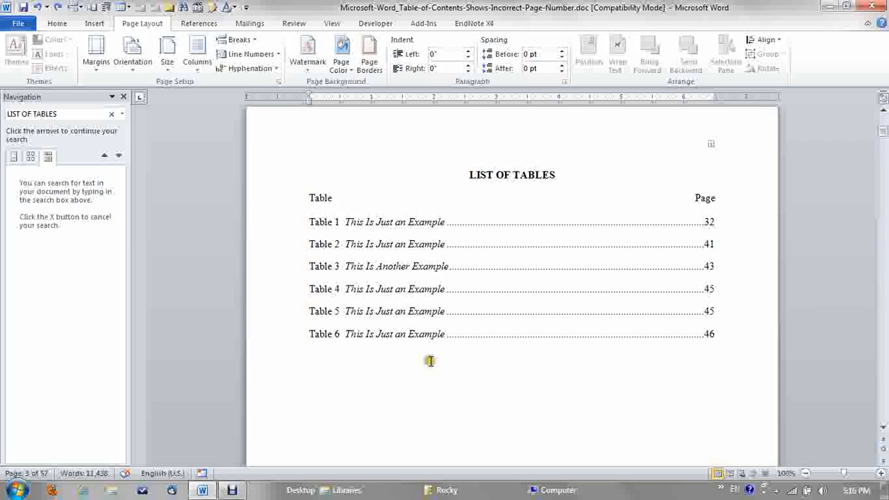
mouse_move(390, 289)
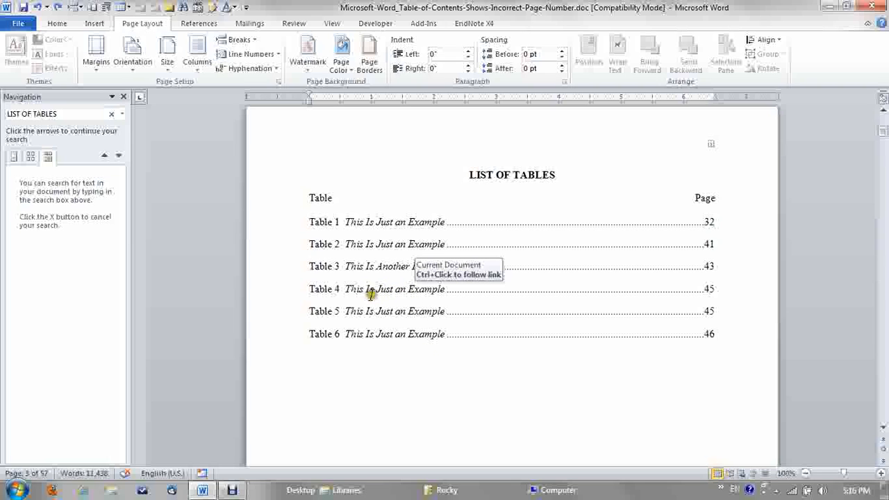
mouse_move(356, 311)
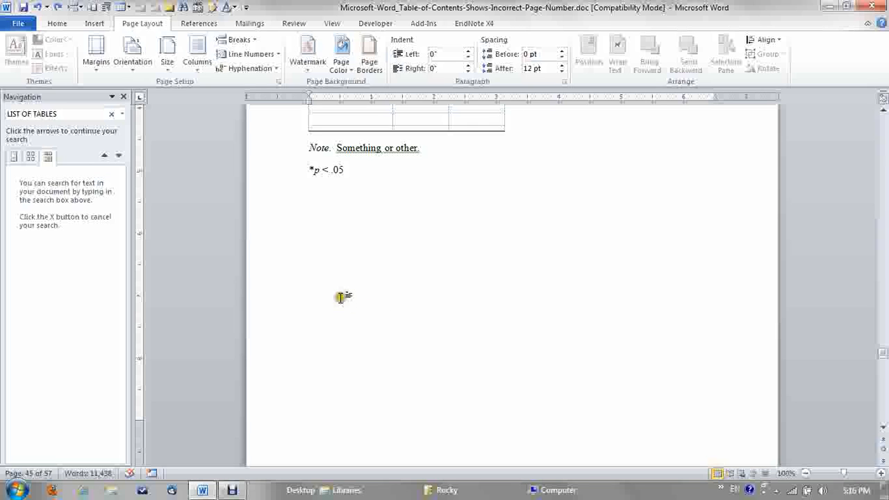
- Scroll over Table 4 and Table 5 on pages 45–46, then go back to the List of Tables
scroll("up", 3)
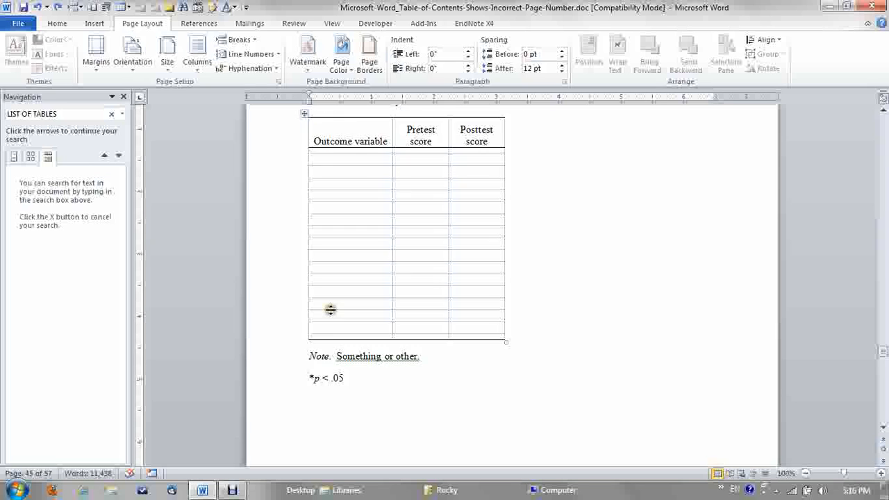
scroll("up", 3)
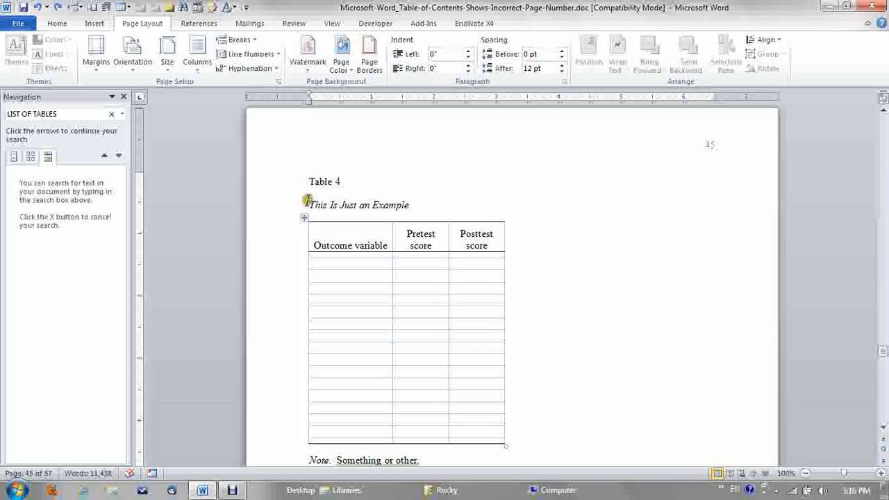
scroll("down", 3)
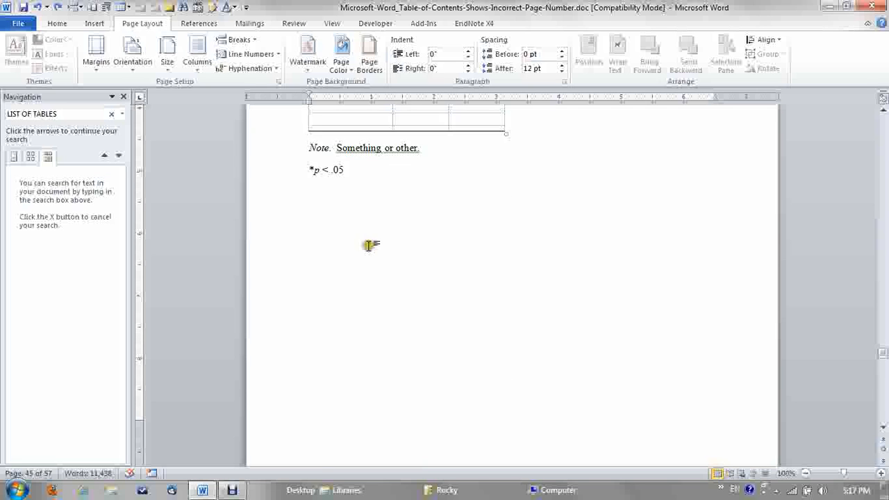
scroll("down", 3)
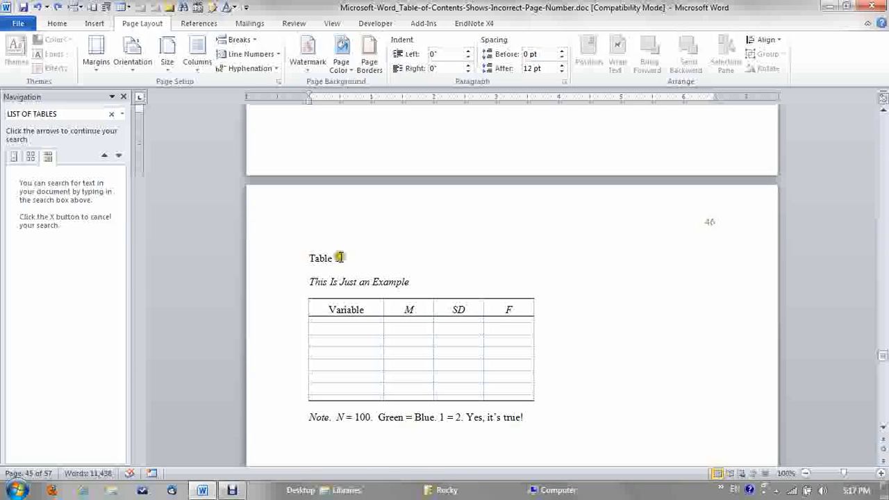
scroll("down", 3)
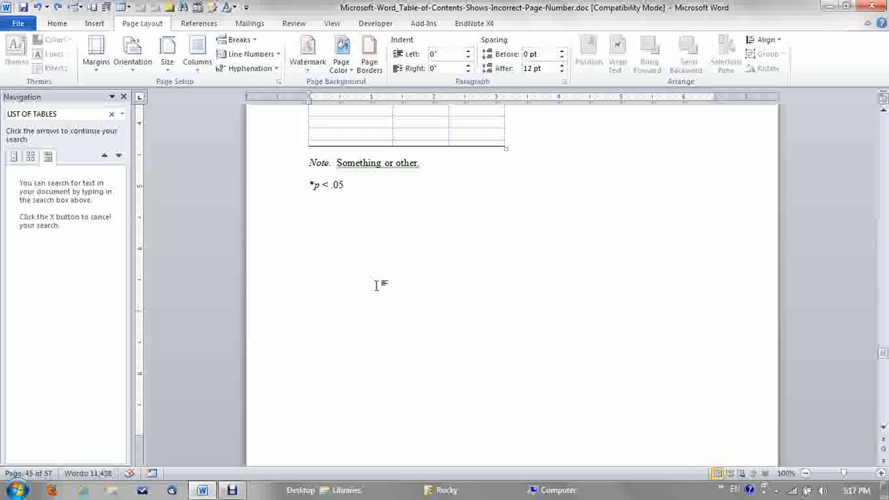
left_click(310, 207)
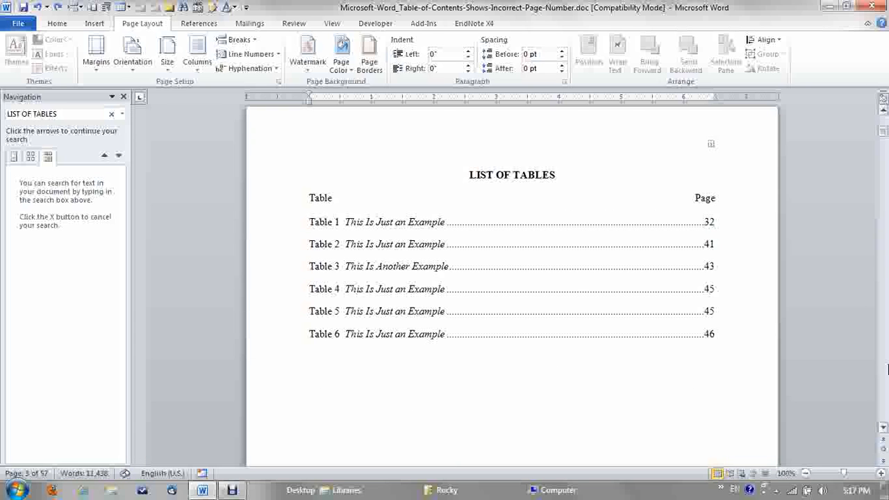
- Update the List of Tables field with page numbers only, so Table 5 reads 46 and Table 6 reads 47
left_click(56, 114)
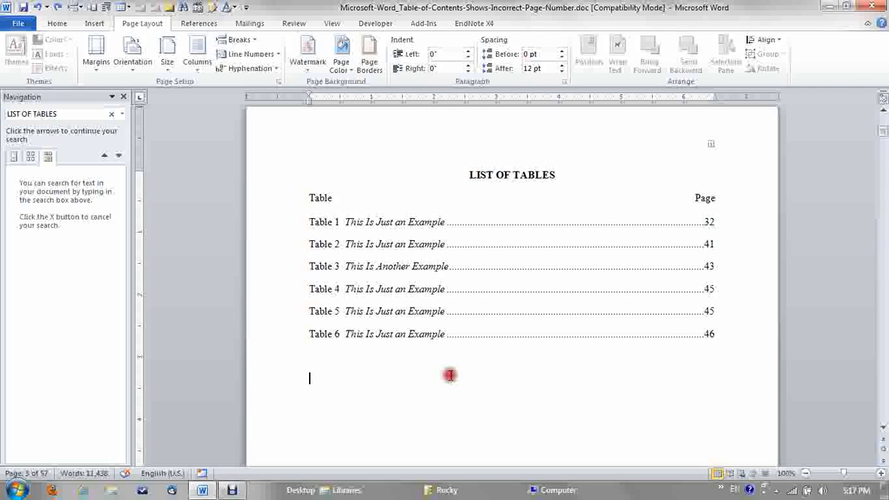
mouse_move(361, 289)
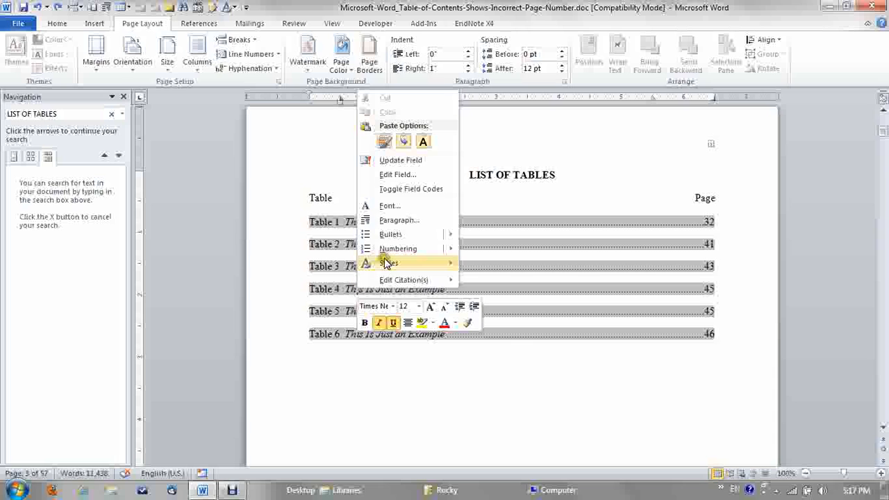
mouse_move(406, 160)
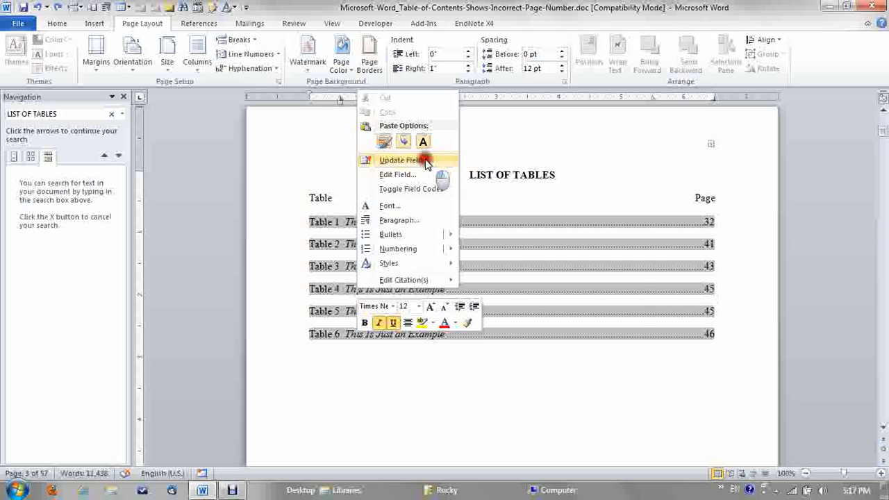
left_click(403, 159)
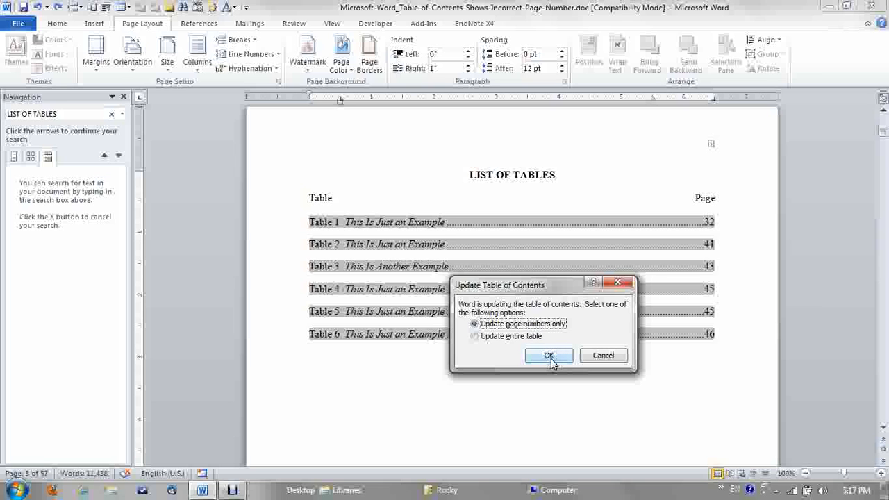
left_click(548, 356)
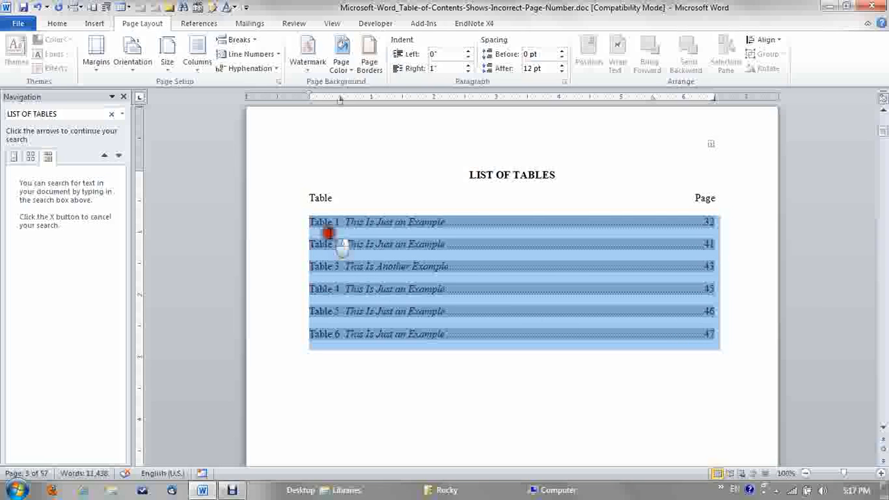
left_click(431, 367)
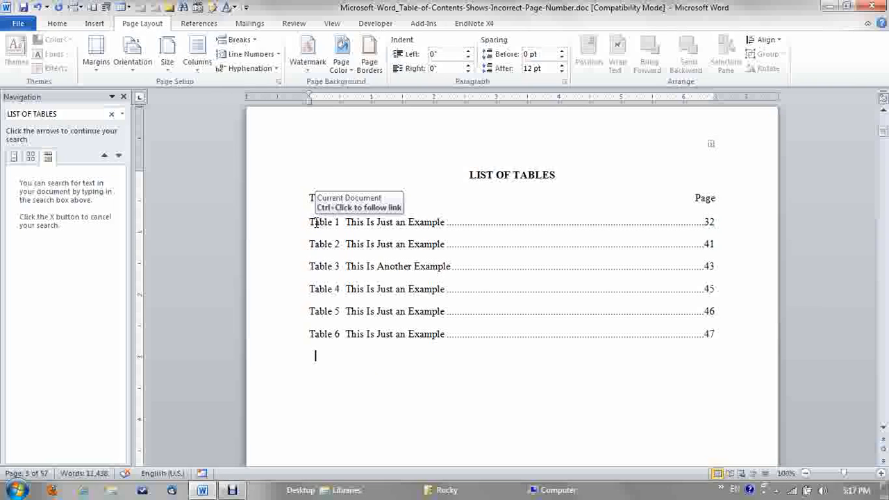
mouse_move(368, 345)
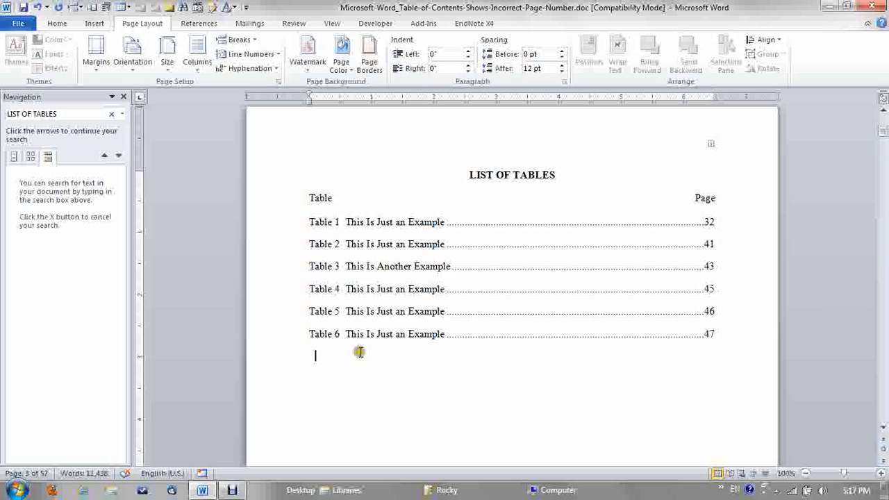
mouse_move(364, 308)
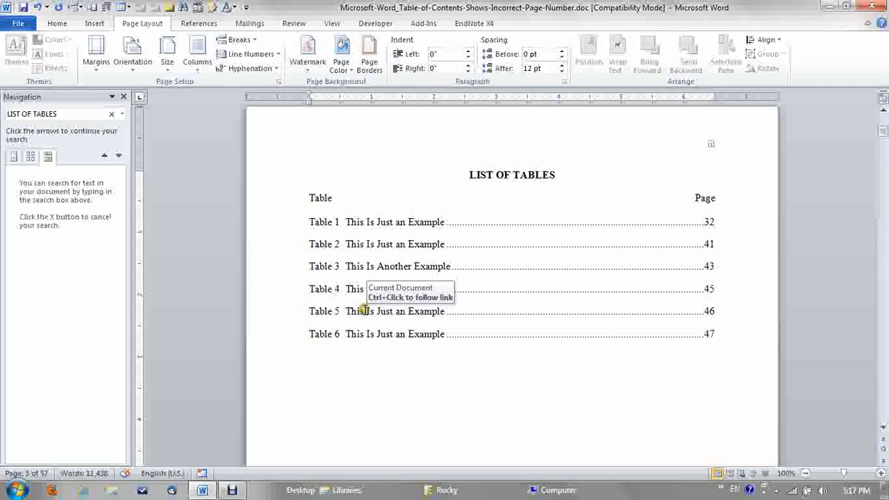
mouse_move(359, 313)
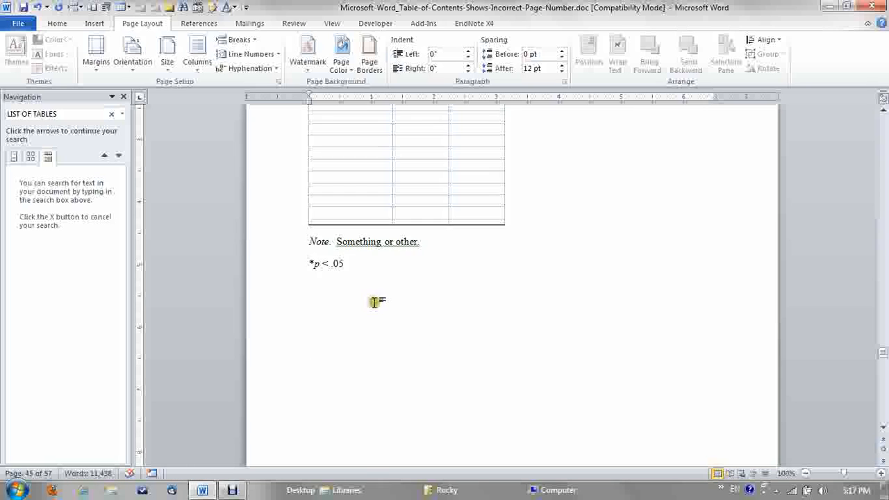
- Scroll up from the Table 4 link target to view Table 4 on page 45
scroll("up", 3)
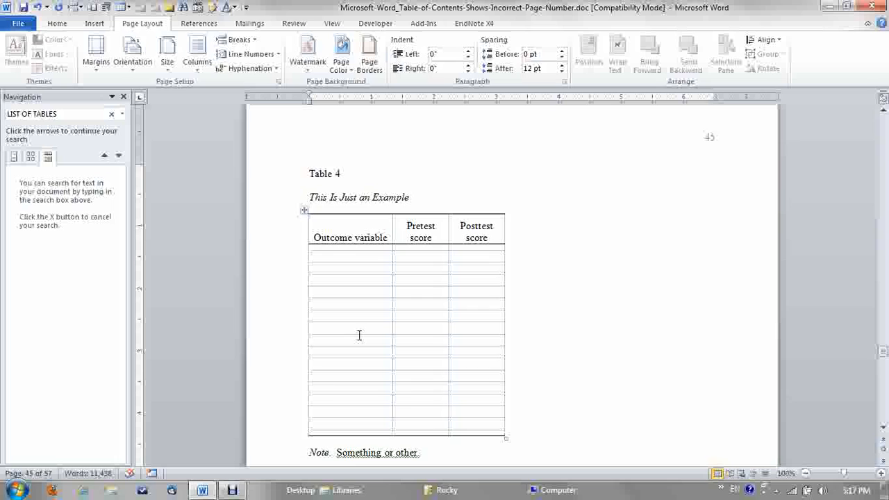
scroll("up", 3)
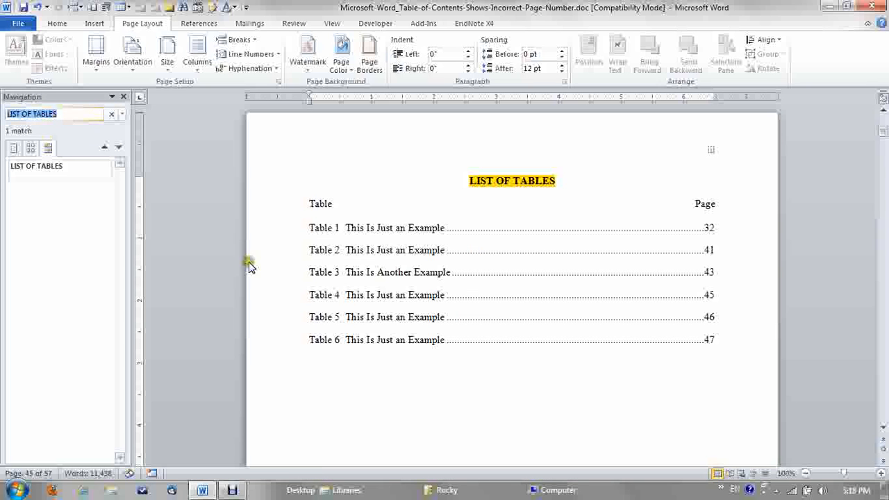
- Jump to the LIST OF TABLES heading and follow the Table 4 entry to page 45
left_click(59, 169)
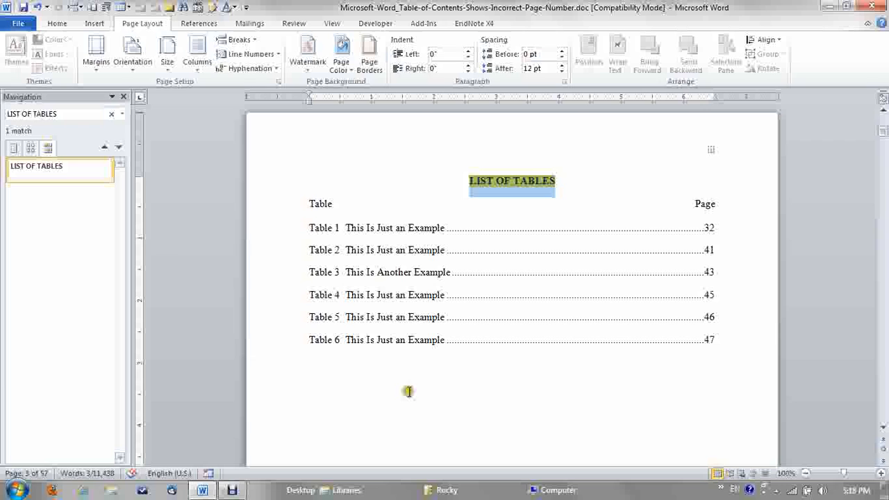
left_click(378, 325)
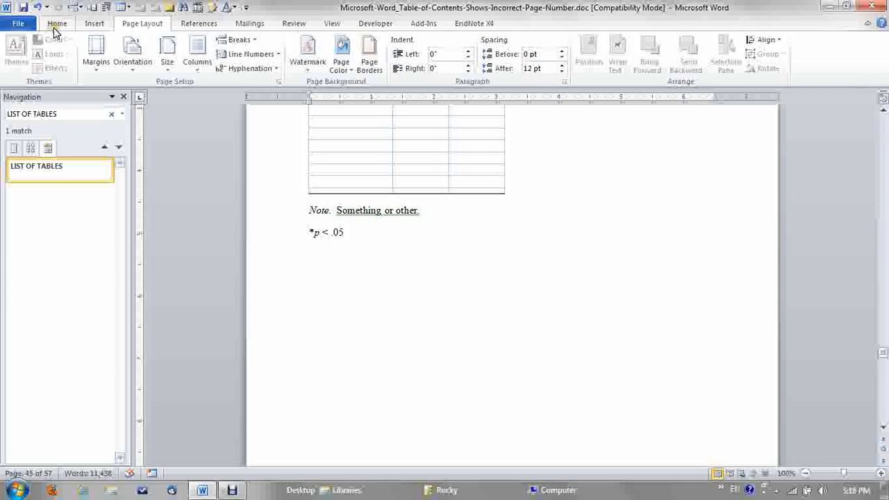
- Inspect and reformat the *p < .05 note and blank line below Table 4 on page 45
left_click(57, 22)
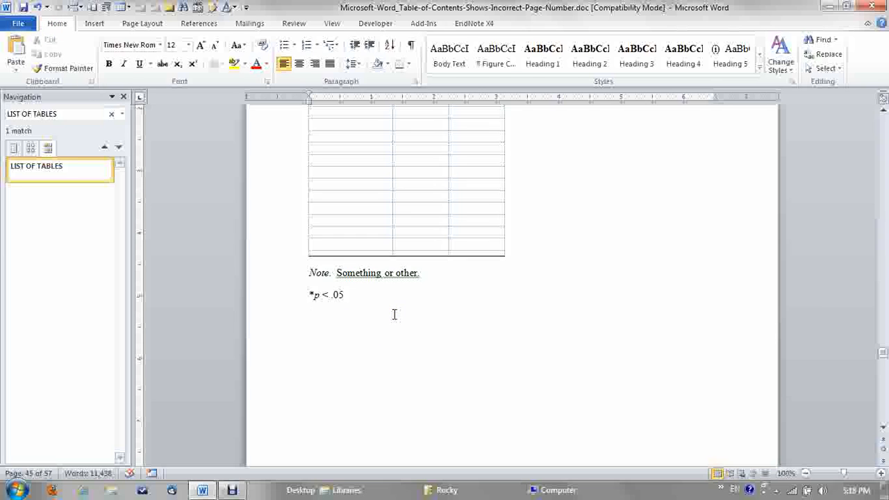
left_click(309, 316)
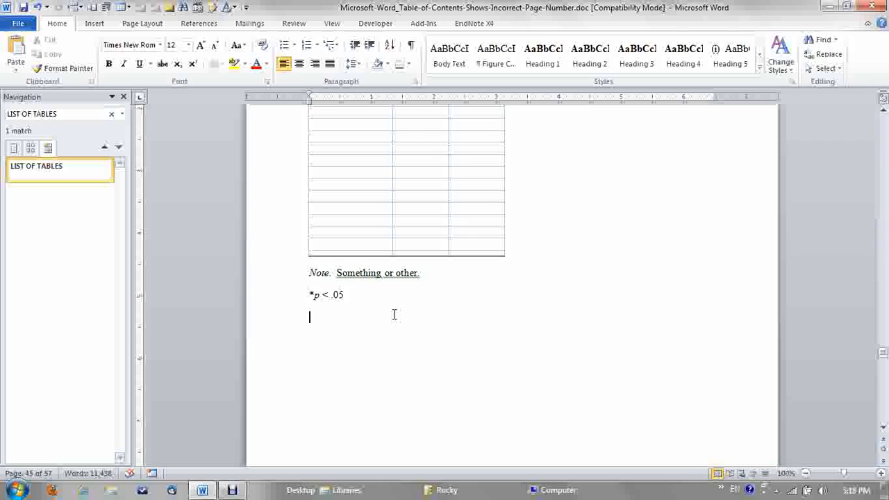
scroll("up", 3)
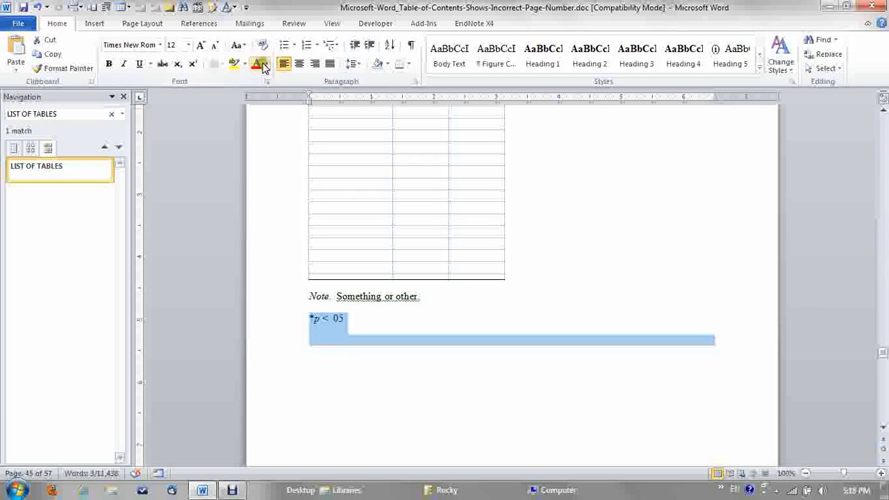
mouse_move(262, 45)
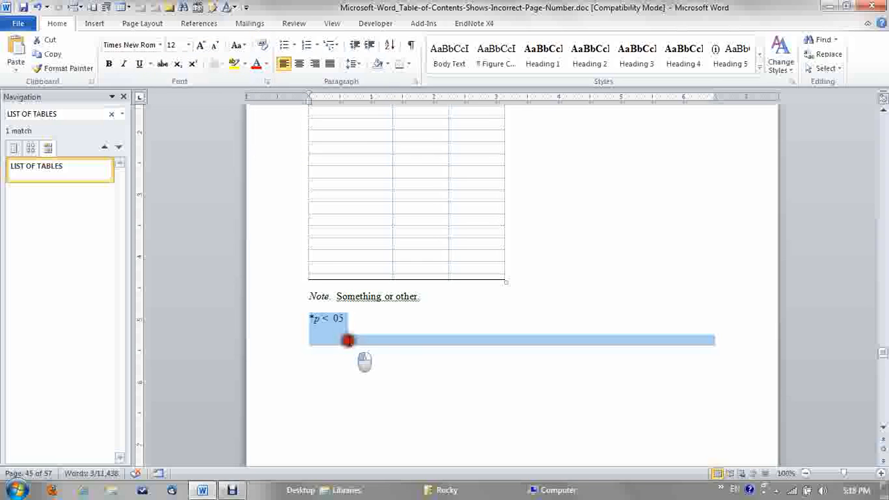
scroll("down", 3)
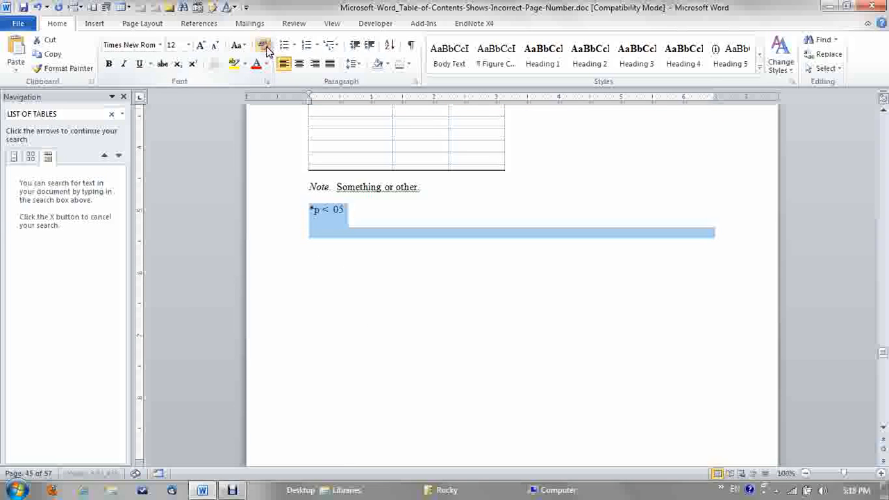
left_click(322, 211)
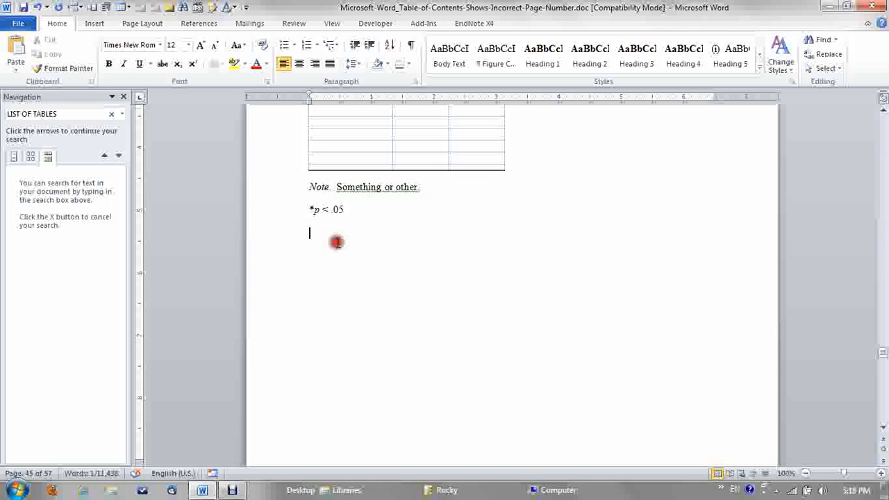
scroll("up", 3)
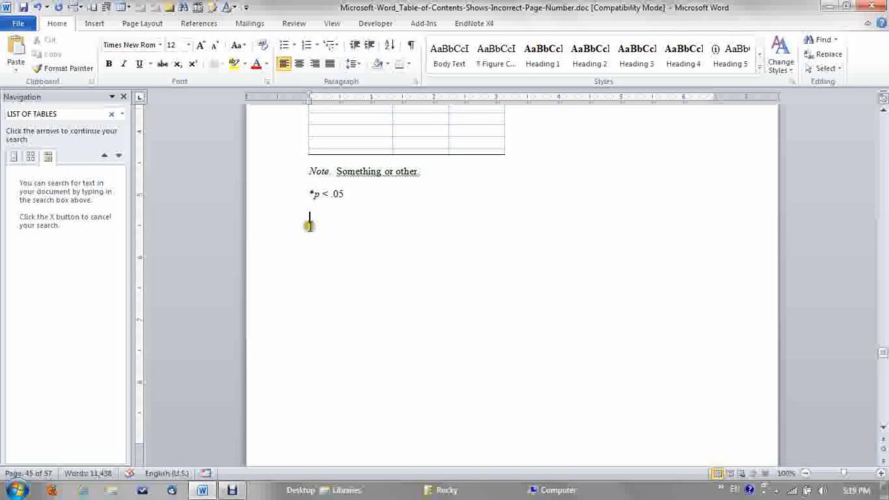
mouse_move(257, 225)
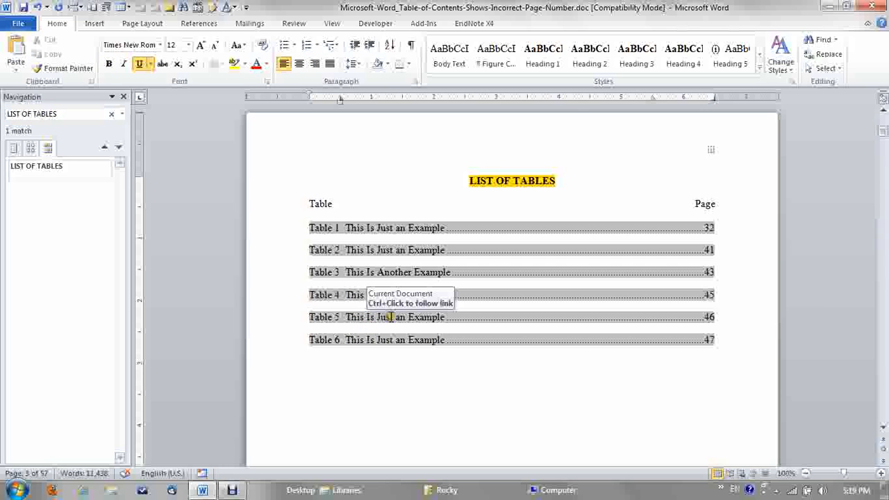
- Follow the Table 4 entry to the space below its note, return to the List of Tables and bring up its field options
left_click(389, 316)
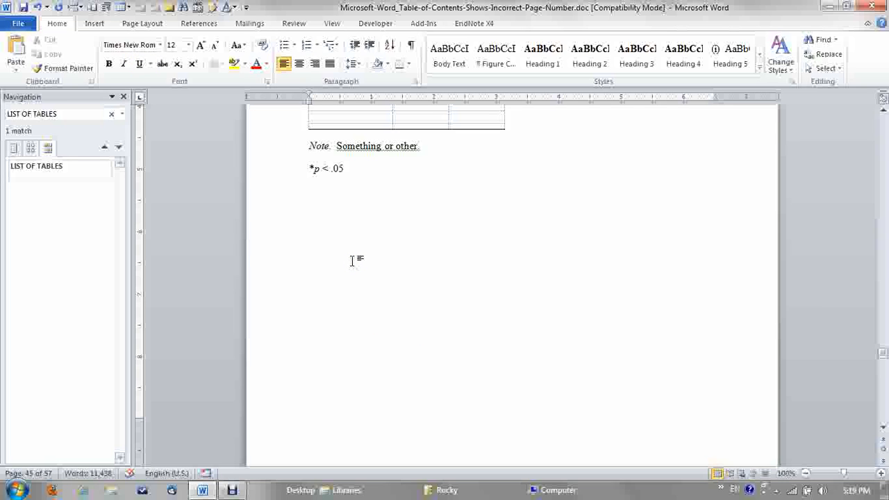
mouse_move(303, 236)
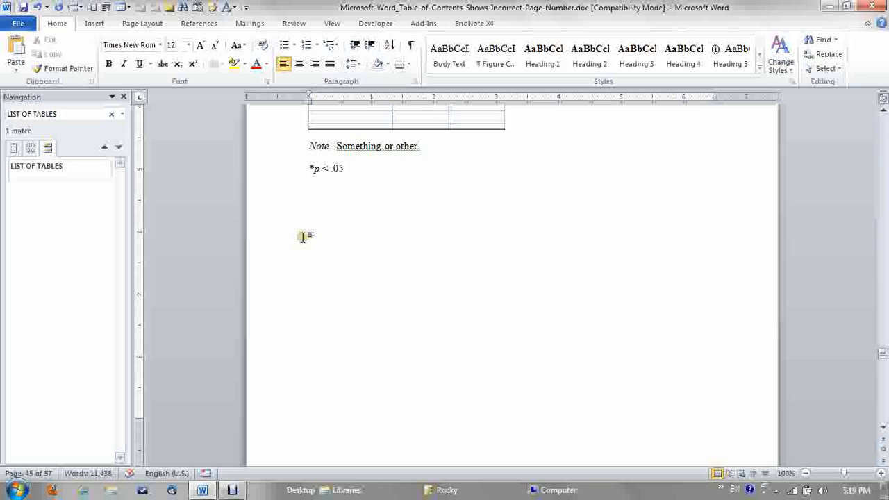
left_click(310, 192)
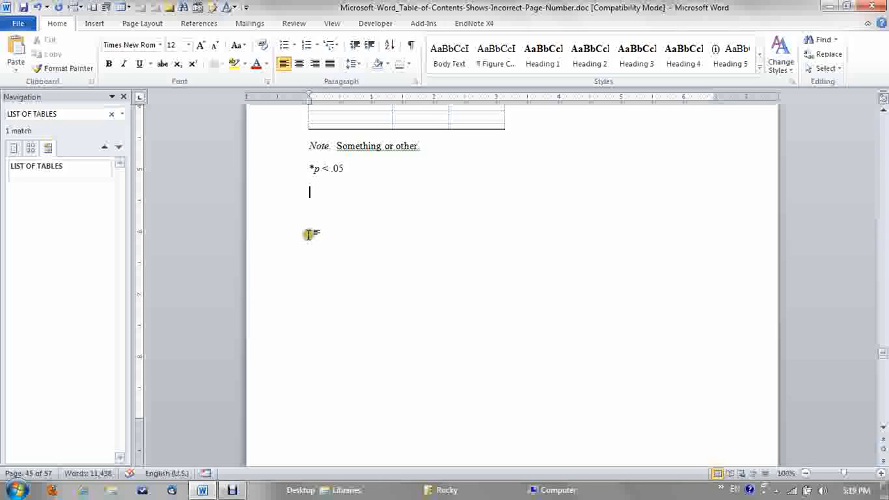
left_click(59, 167)
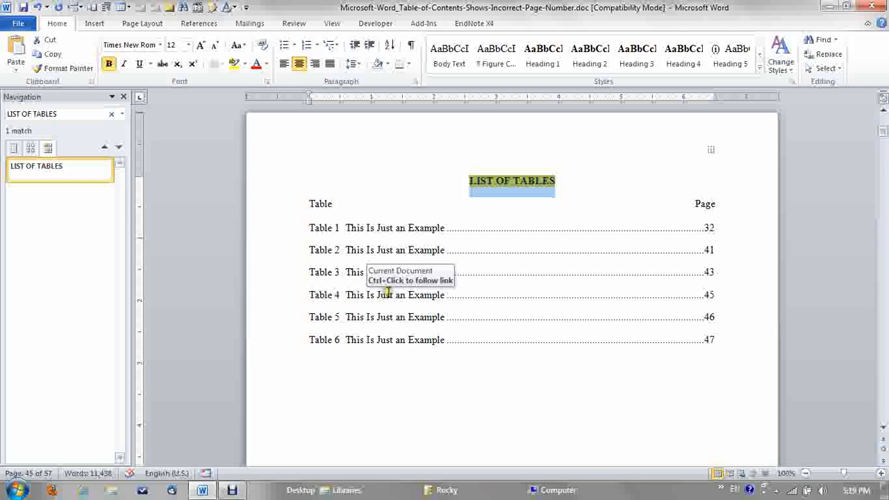
right_click(386, 294)
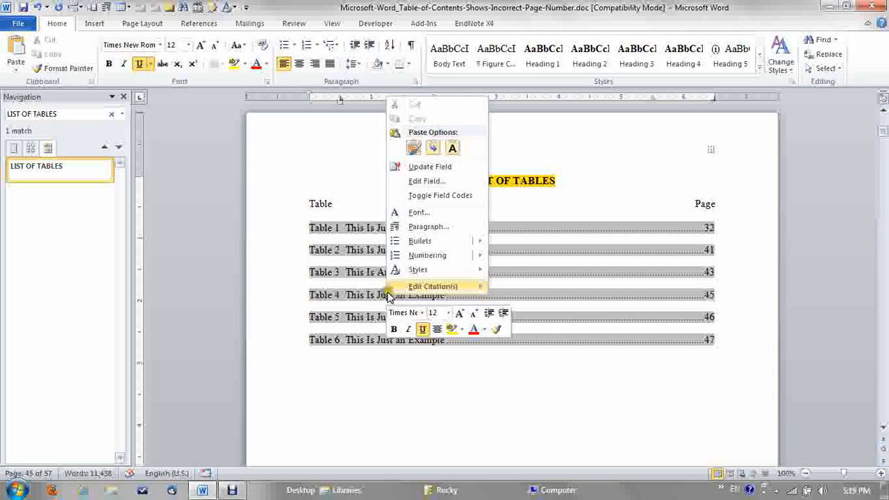
mouse_move(406, 180)
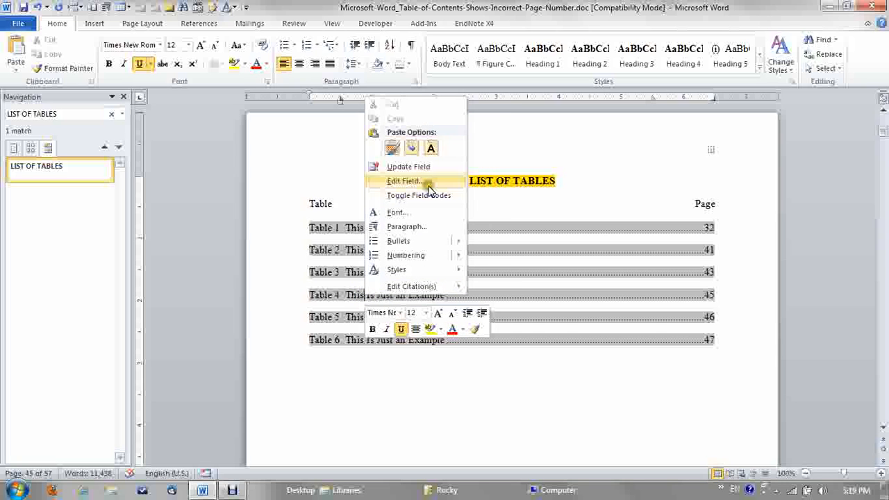
left_click(408, 167)
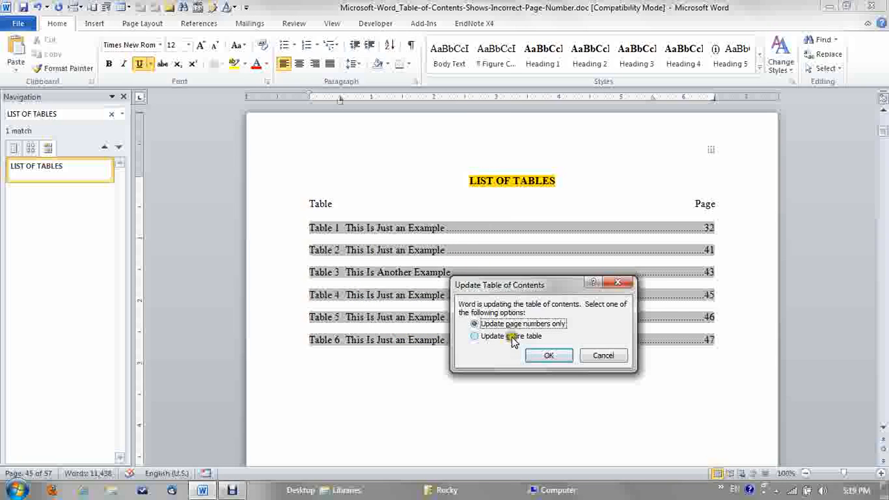
left_click(548, 355)
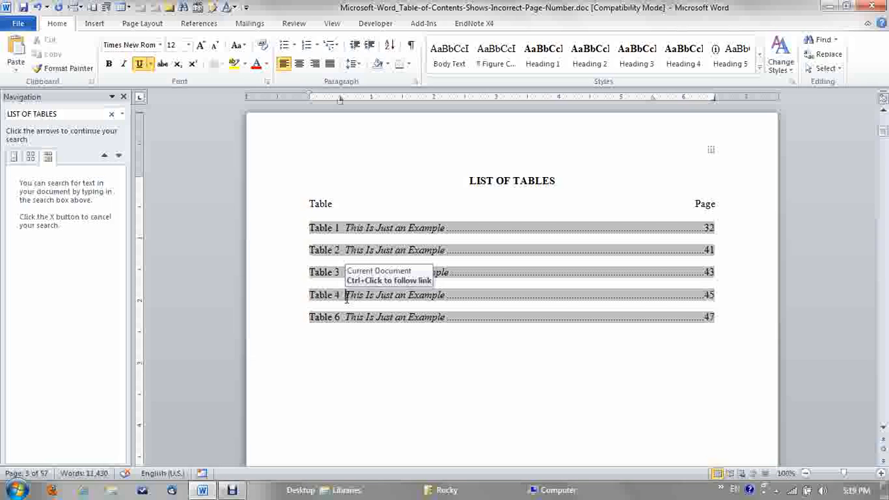
left_click(394, 295)
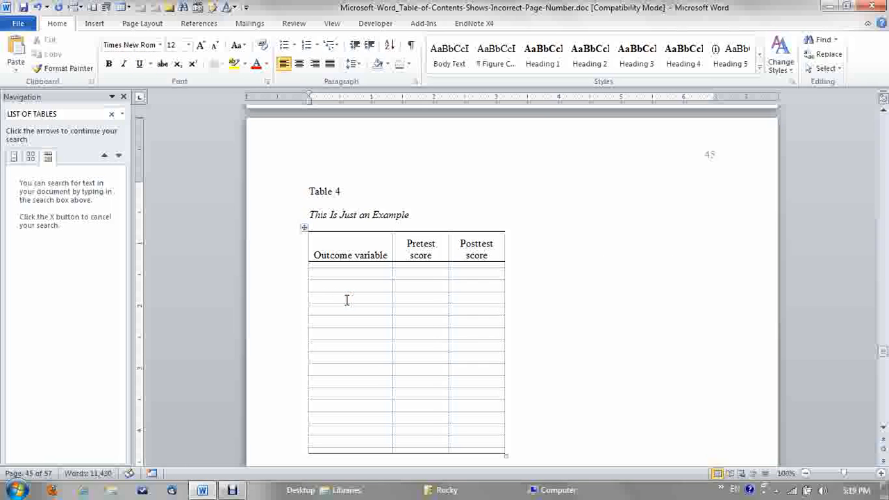
scroll("down", 3)
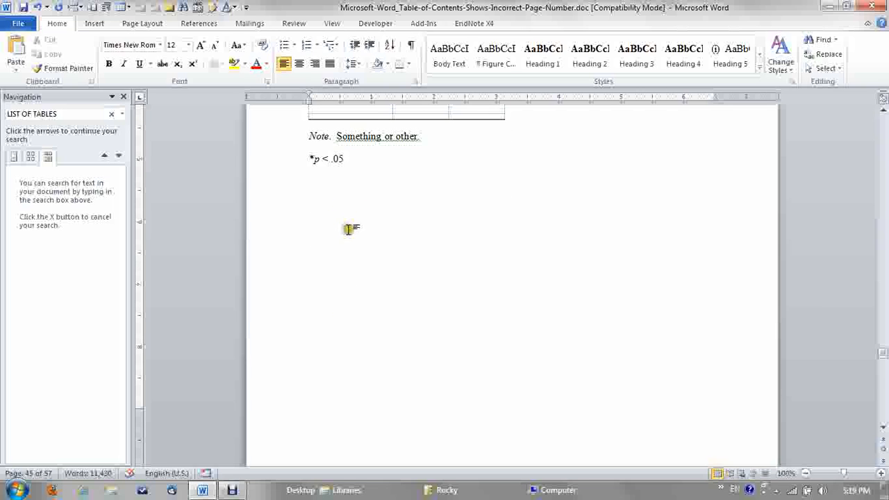
left_click(310, 182)
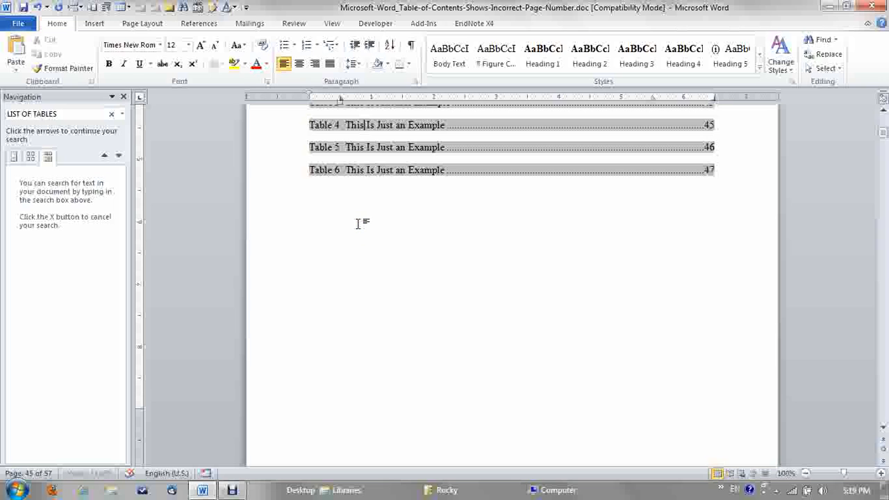
scroll("up", 3)
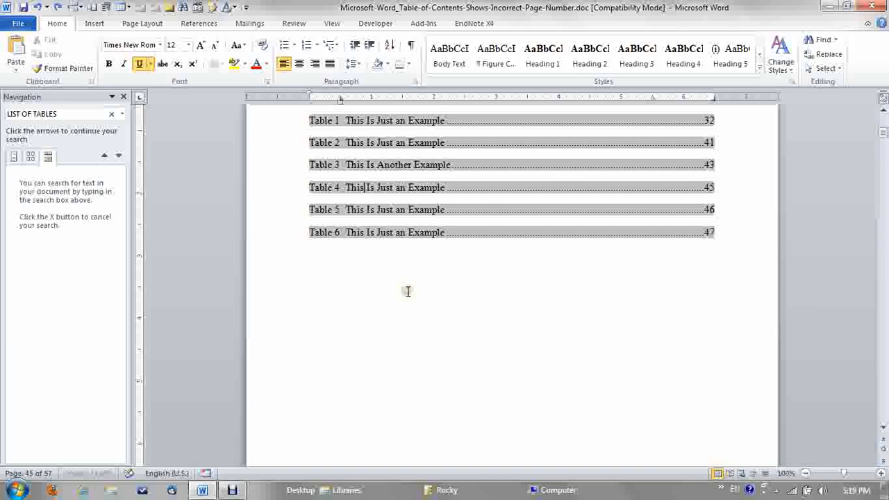
mouse_move(425, 303)
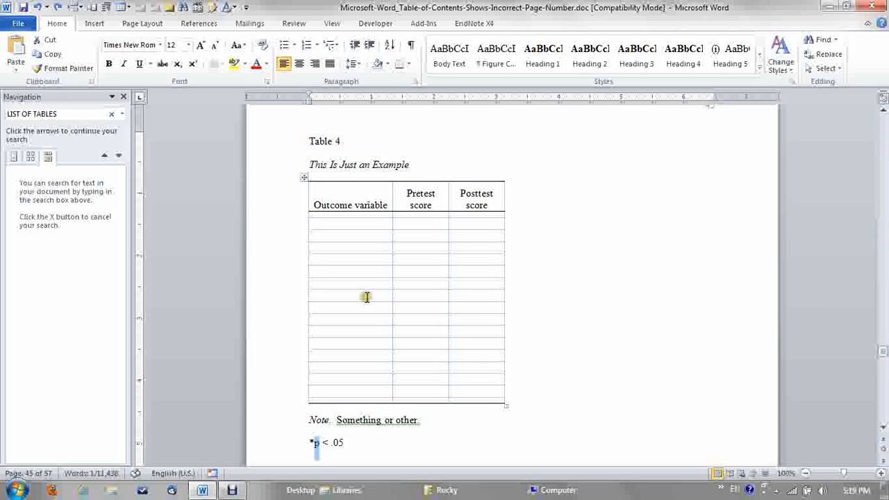
scroll("up", 3)
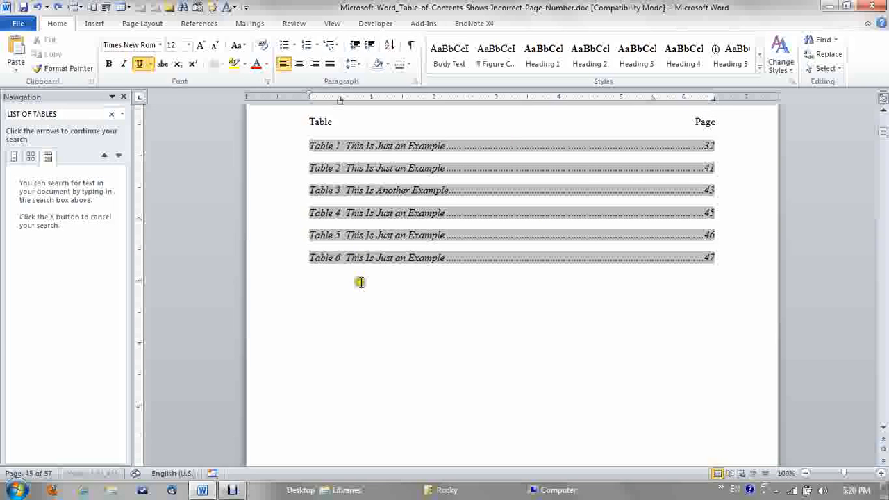
mouse_move(659, 247)
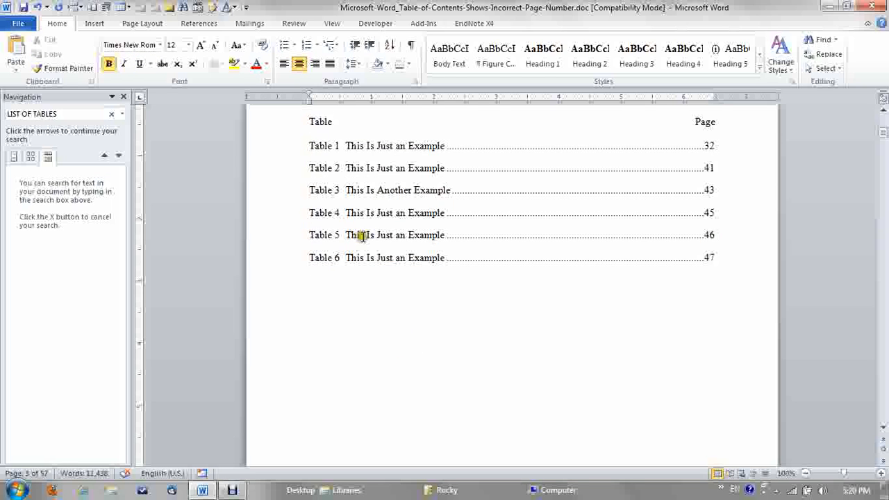
scroll("down", 3)
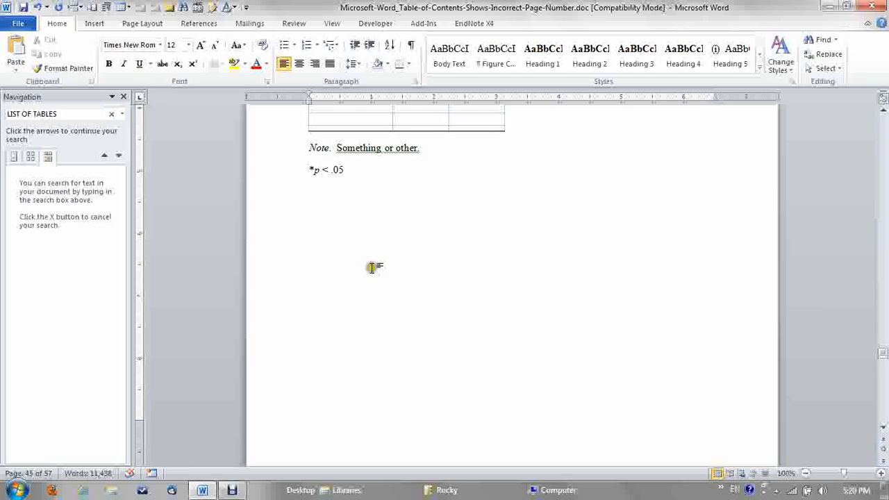
mouse_move(350, 250)
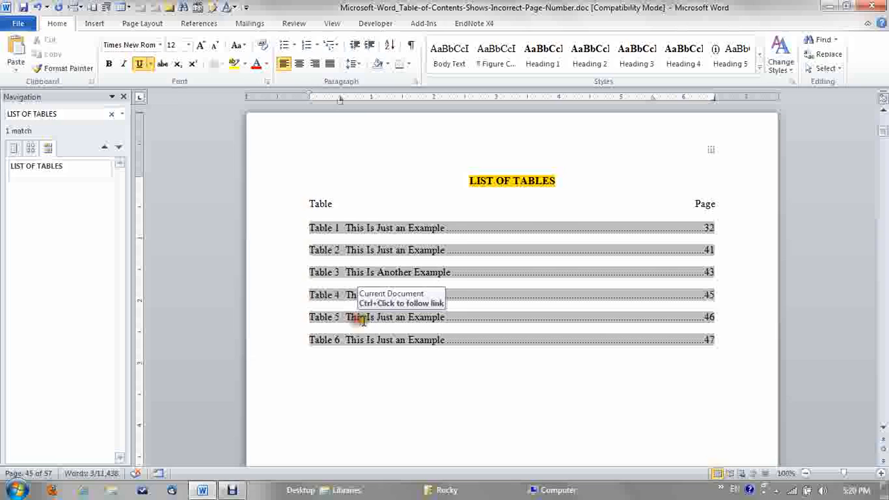
- Update the entire List of Tables field, then follow the Table 5 entry to page 46
right_click(361, 316)
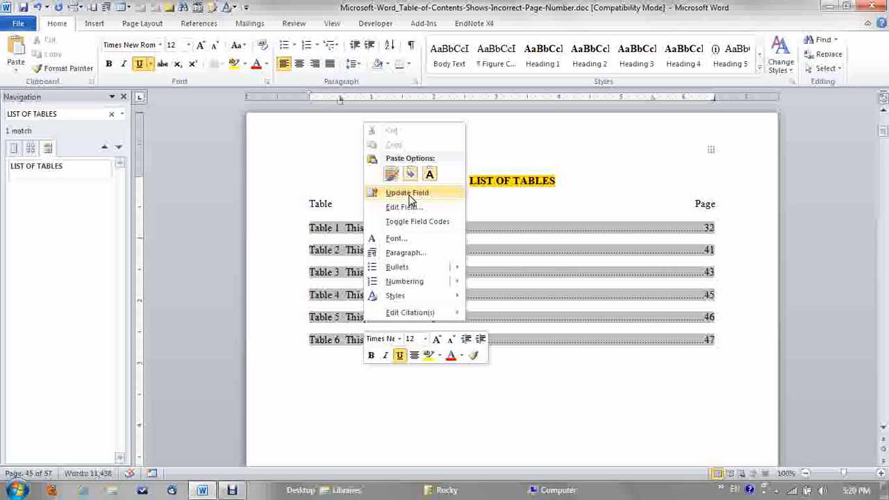
left_click(408, 192)
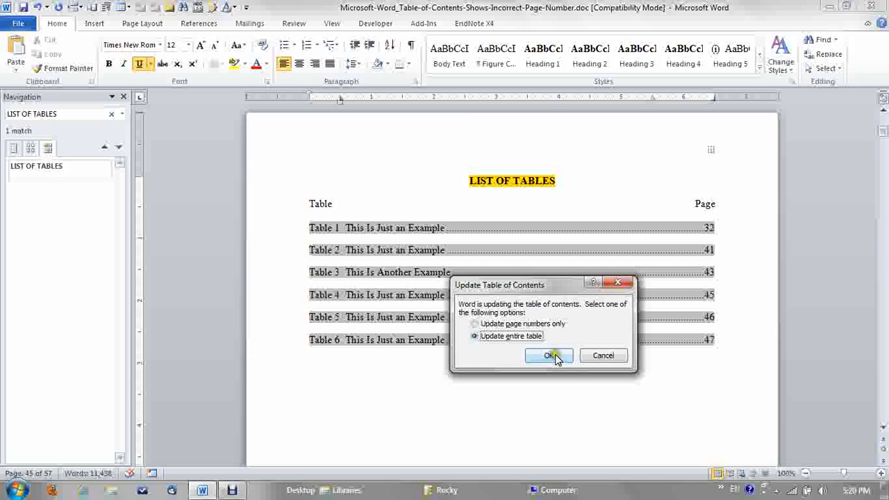
left_click(551, 356)
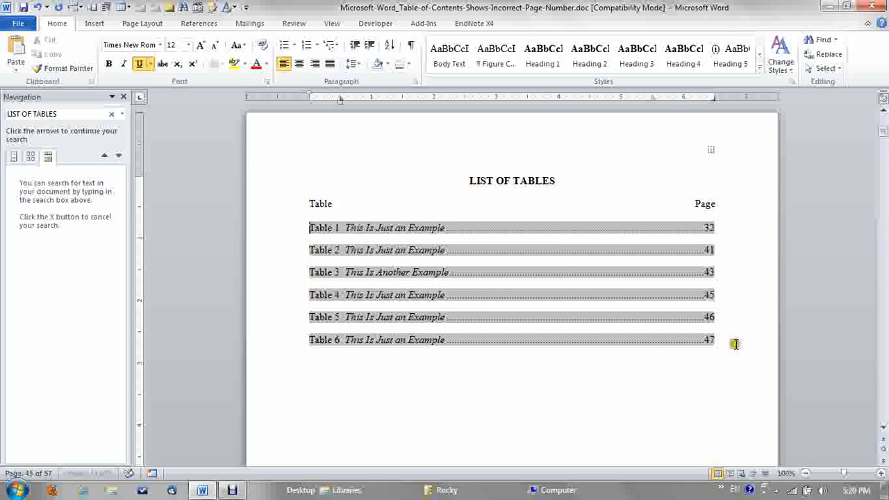
mouse_move(350, 316)
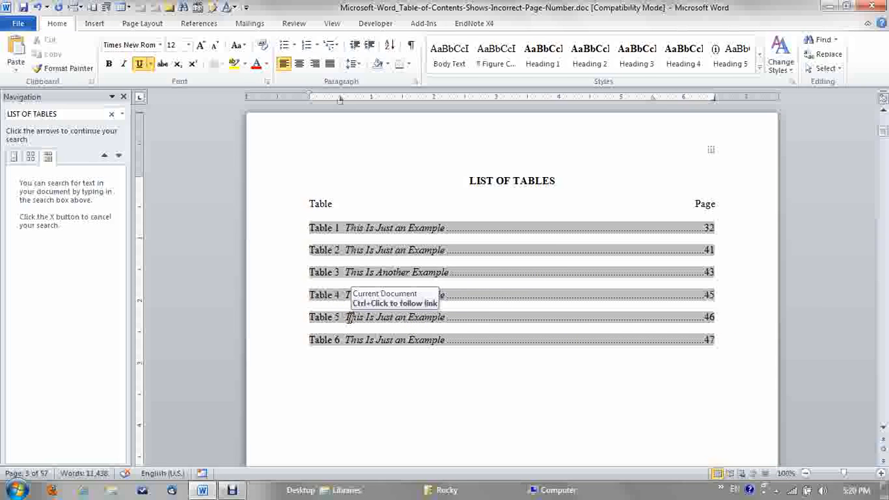
left_click(350, 317)
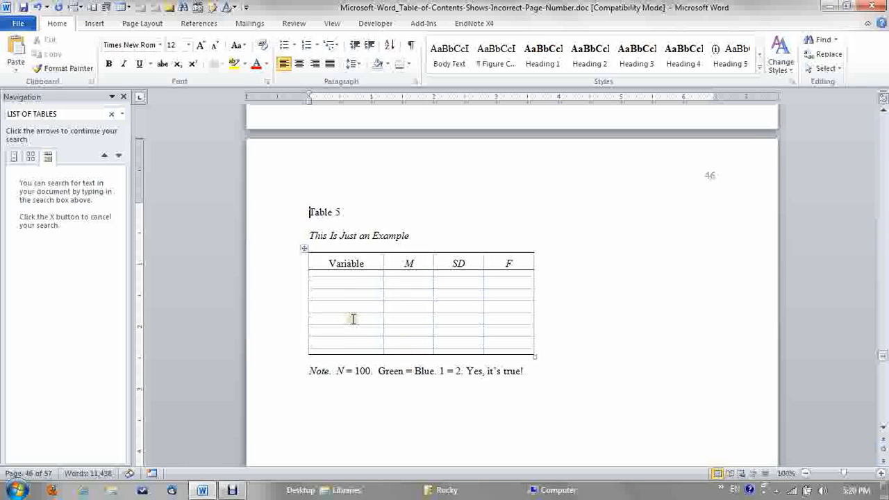
- Delete the blank gap before the Table 5 heading so it sits under Table 4's *p < .05 note on page 45
scroll("down", 3)
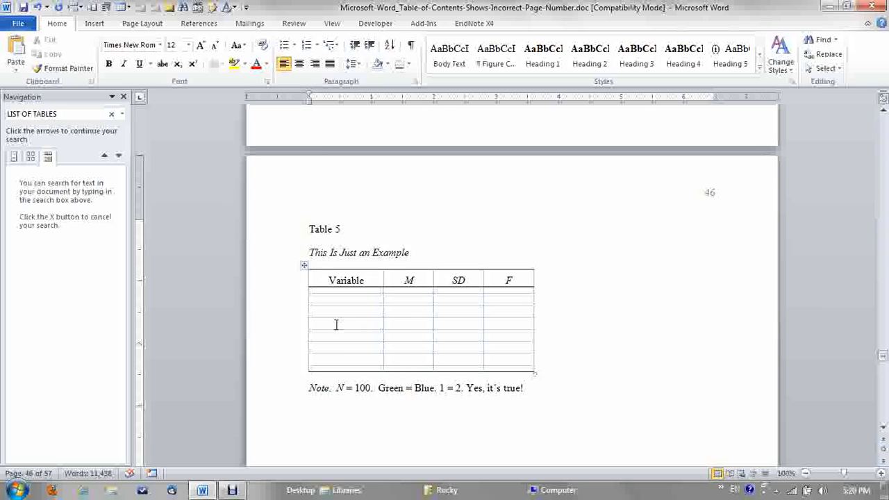
left_click(311, 230)
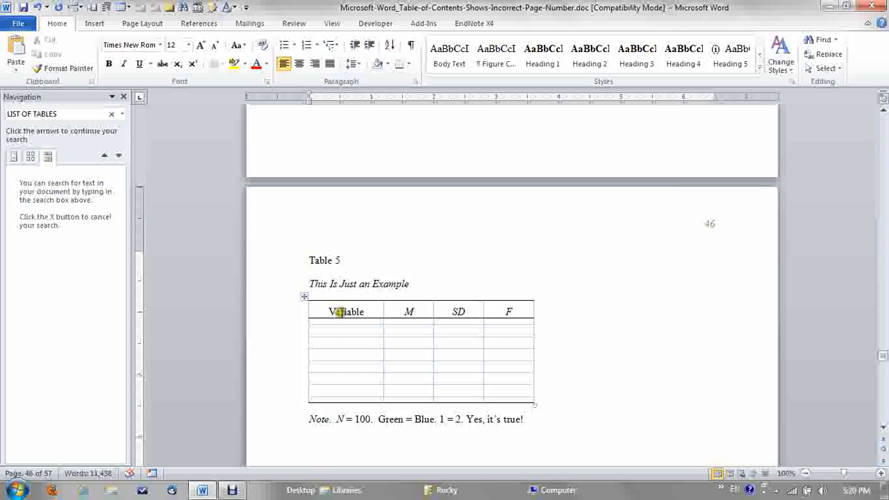
scroll("down", 3)
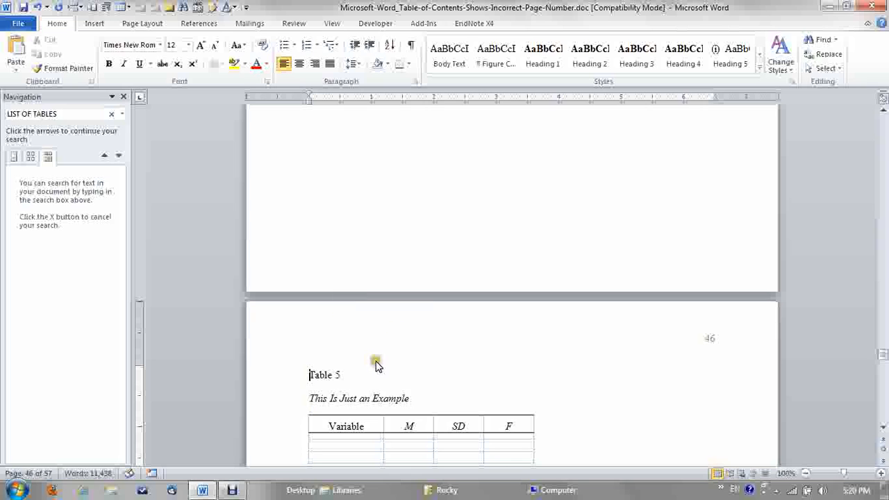
scroll("down", 3)
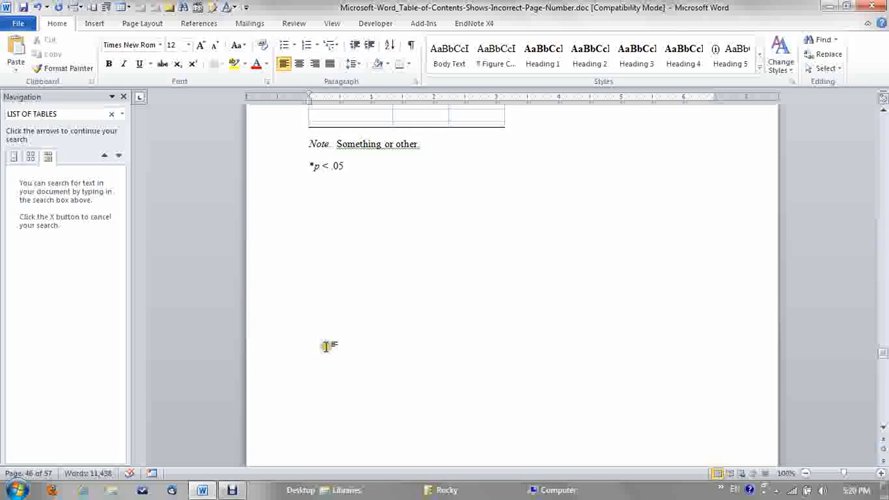
scroll("up", 3)
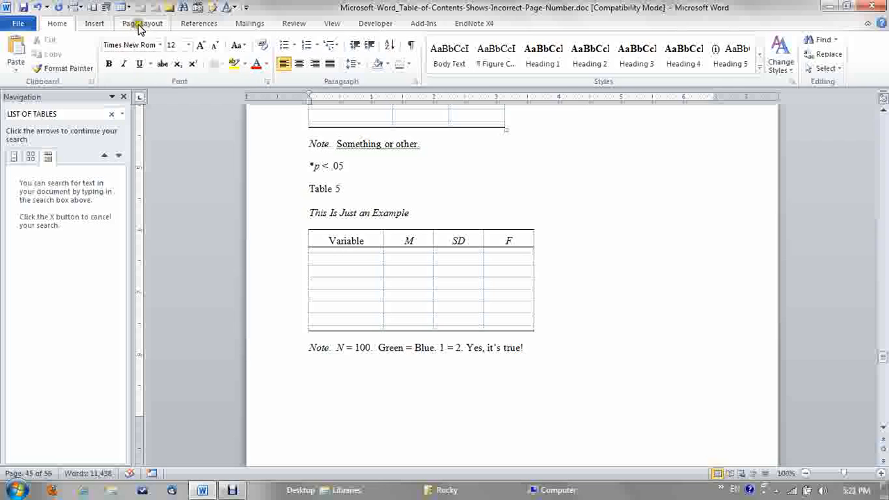
- Switch to the Layout ribbon and scroll to the blank space below Table 4's note before Table 5
left_click(236, 39)
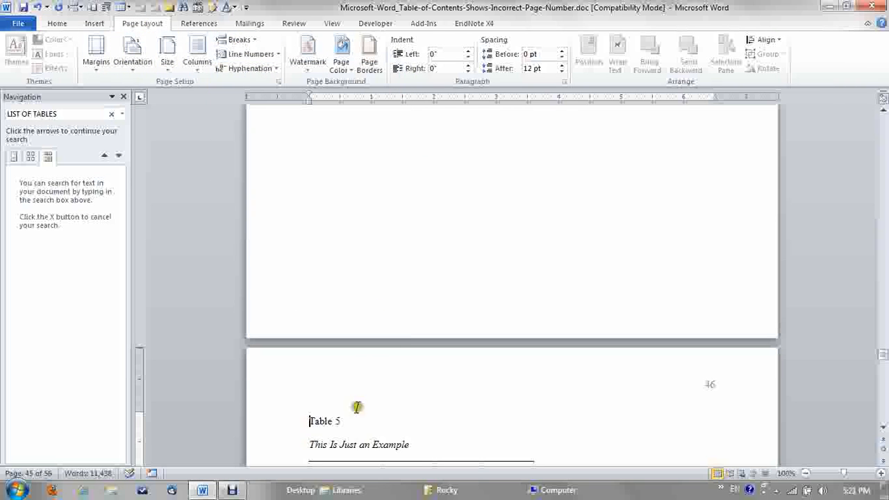
scroll("down", 3)
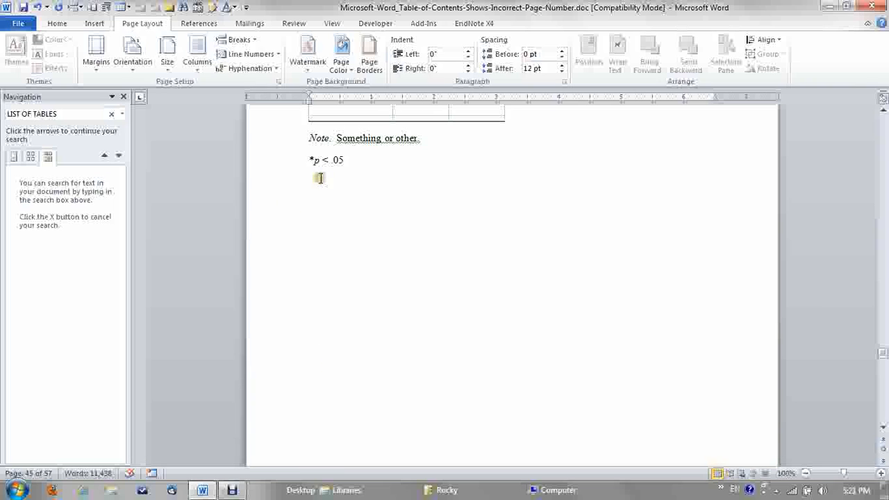
mouse_move(367, 286)
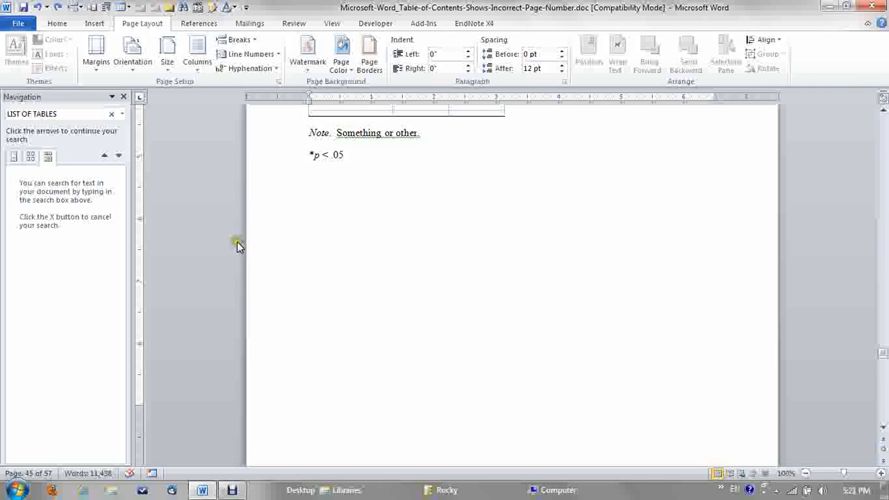
mouse_move(330, 222)
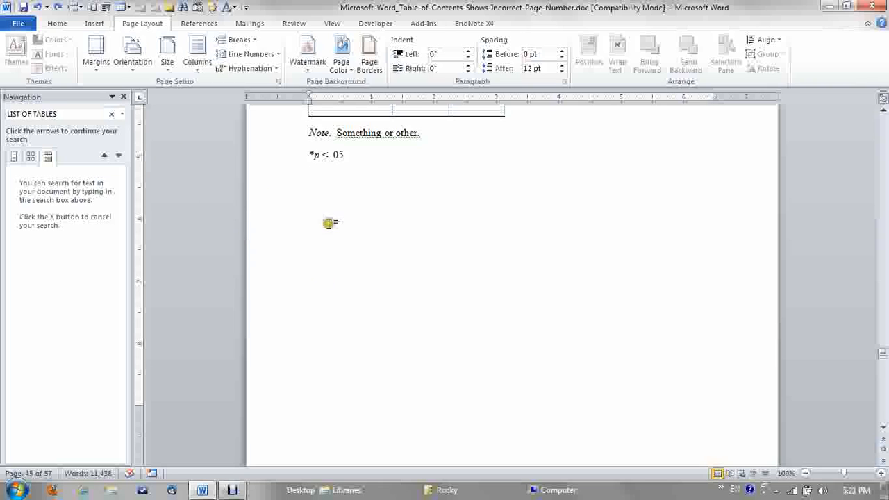
mouse_move(314, 178)
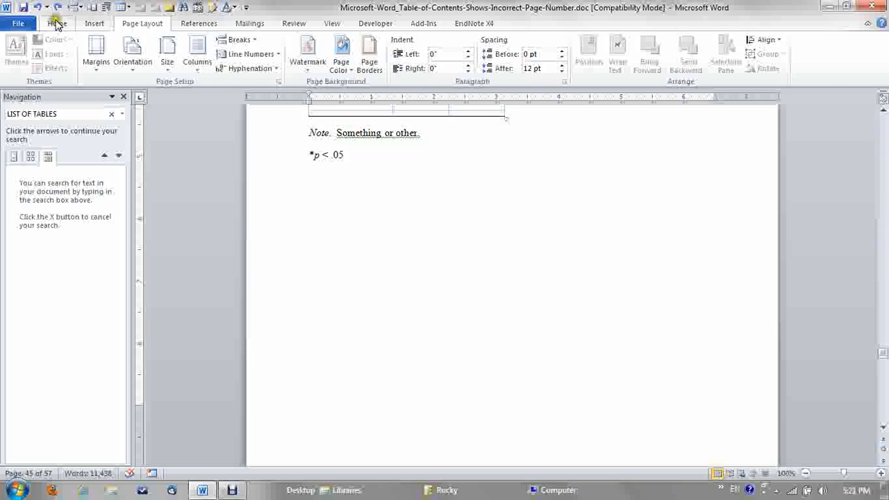
- Set up Replace on the Home ribbon with ^m as the manual page break search text
left_click(57, 22)
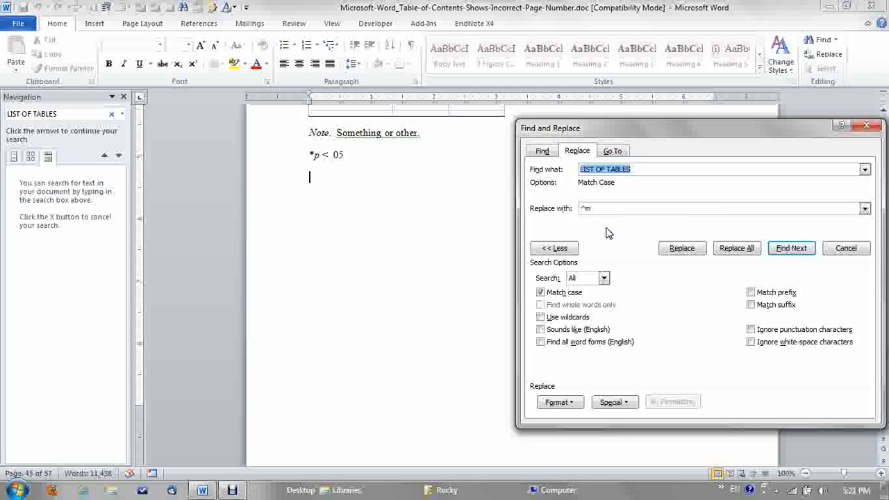
type("^")
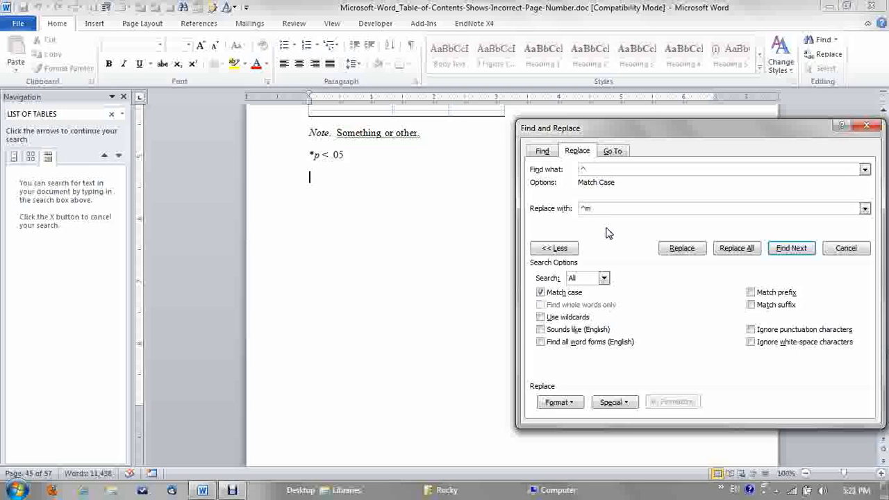
type("m")
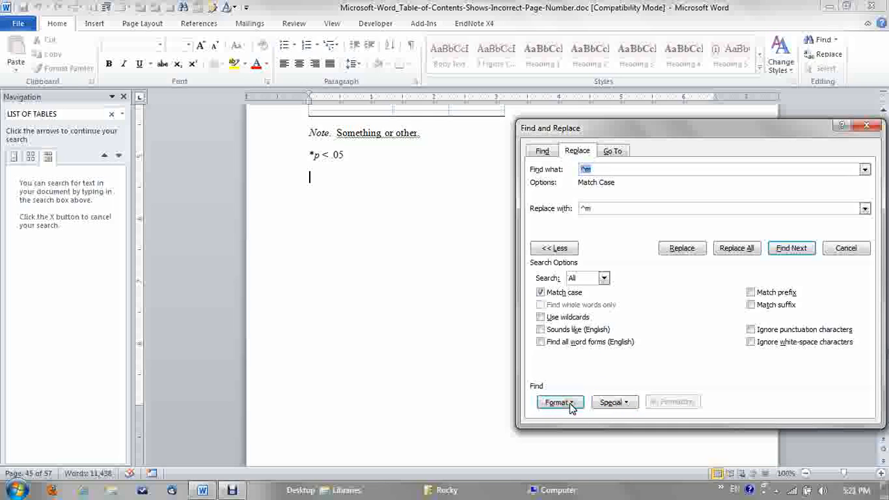
- Require the searched ^m manual page breaks to have Hidden font formatting
left_click(553, 247)
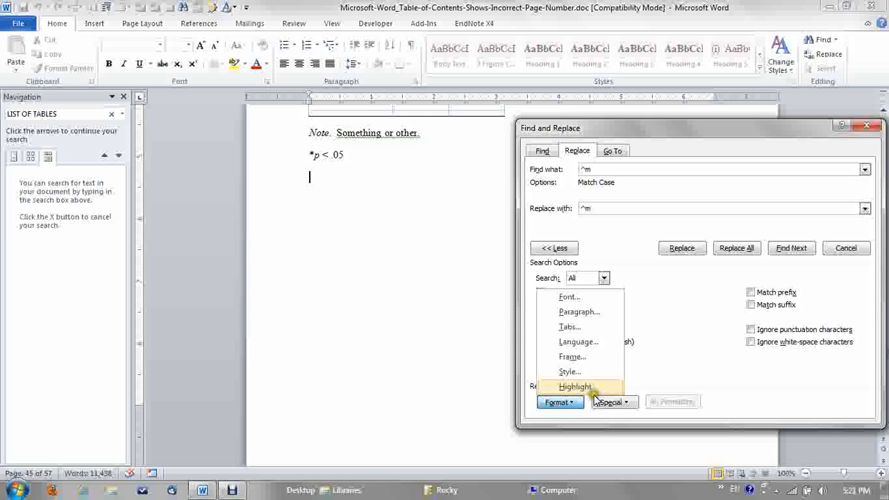
left_click(570, 297)
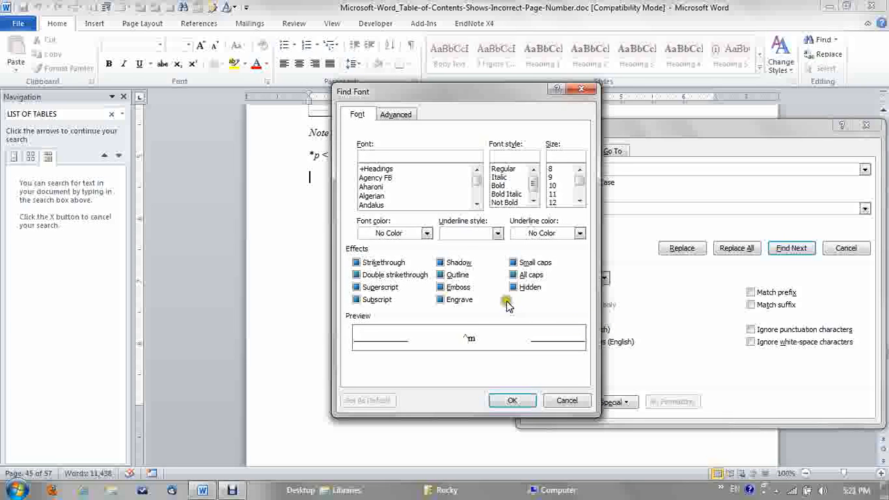
left_click(514, 286)
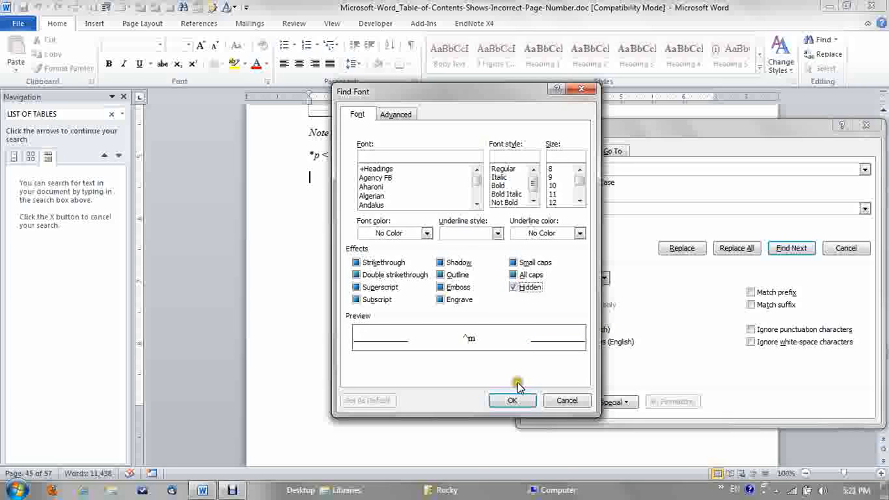
left_click(511, 400)
type("^m")
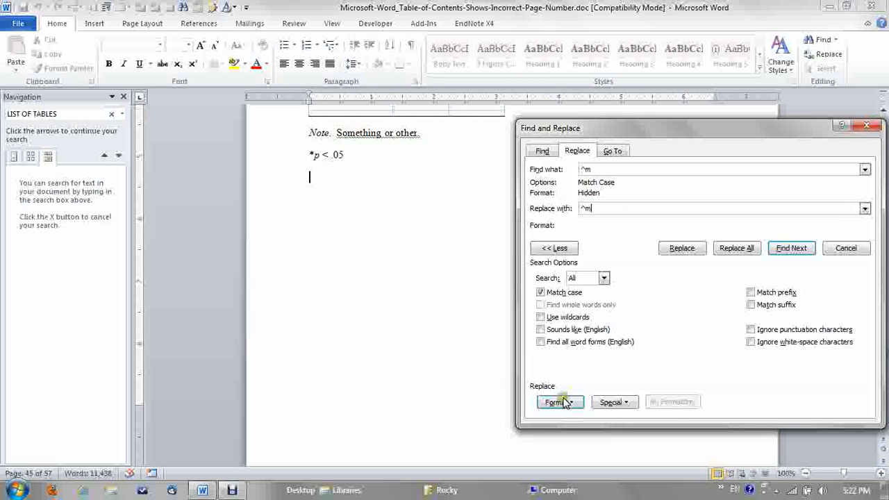
- Set the replacement ^m page breaks to Not Hidden font formatting
left_click(560, 403)
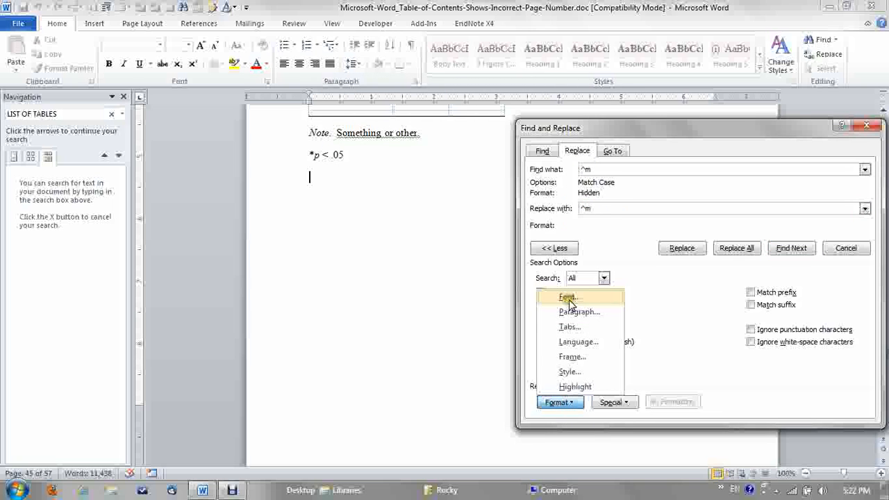
left_click(569, 297)
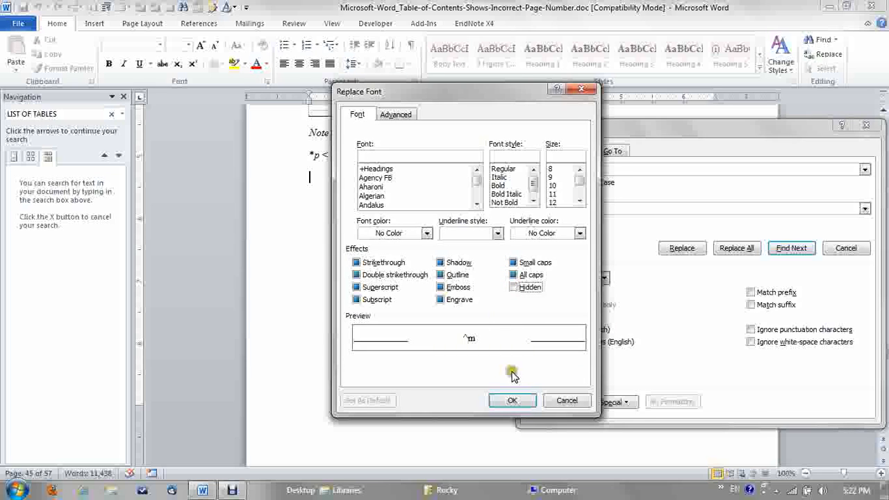
left_click(512, 400)
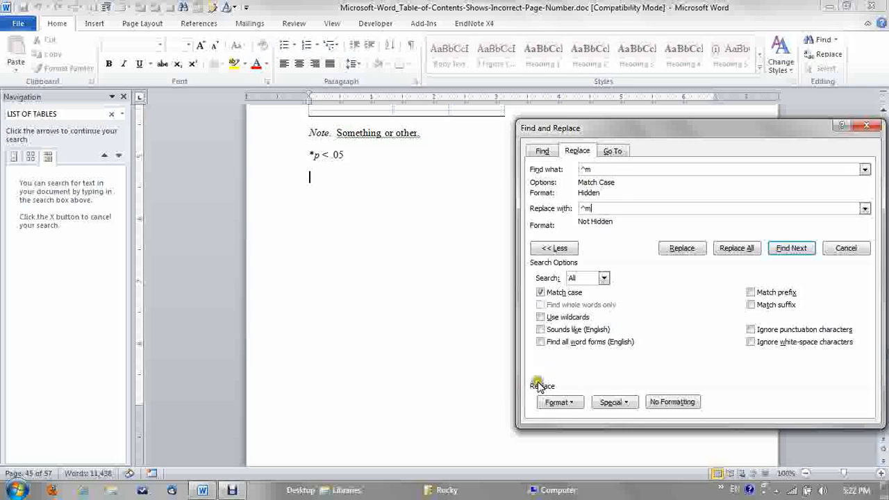
- Run the search, find no hidden page breaks, and close Find and Replace
left_click(736, 248)
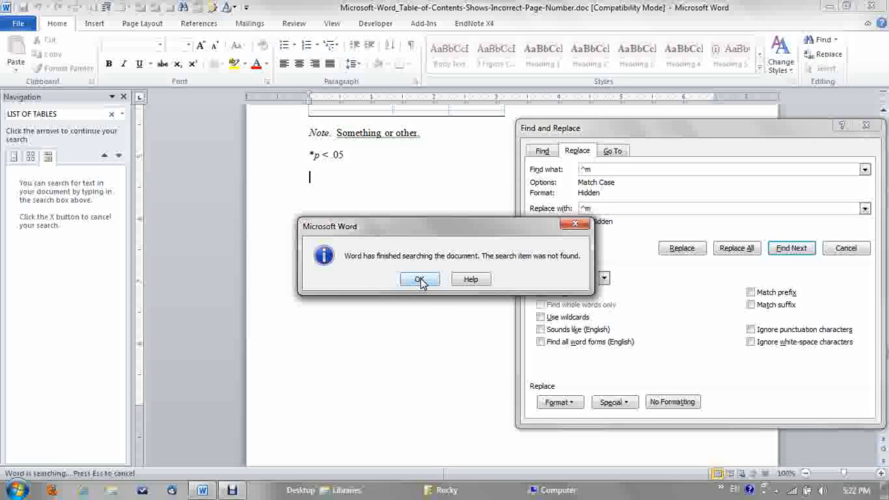
left_click(420, 278)
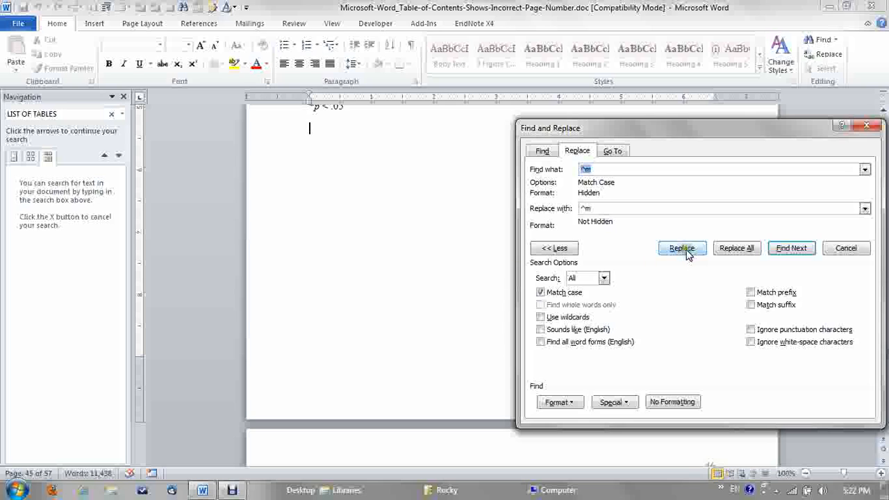
mouse_move(666, 147)
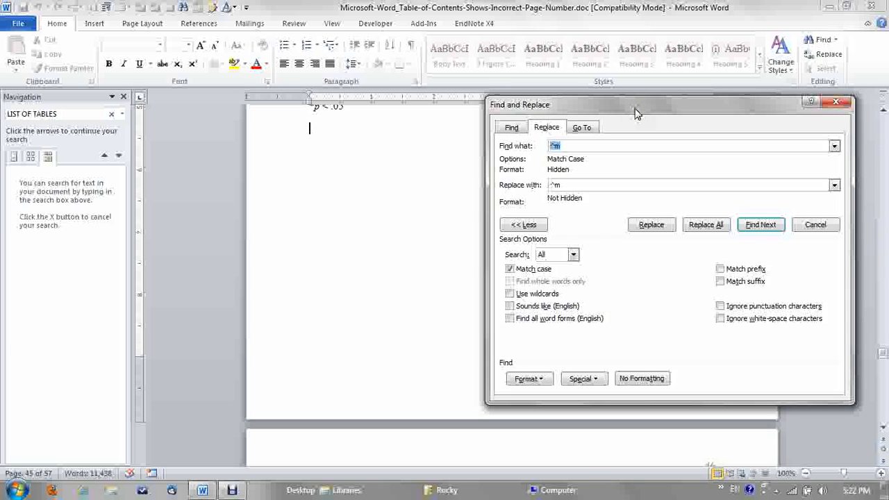
left_click_drag(638, 111, 678, 94)
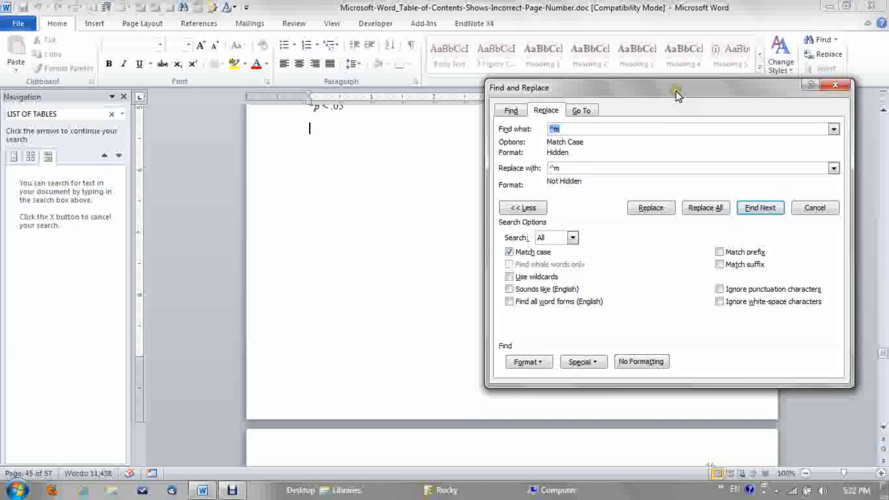
left_click(309, 127)
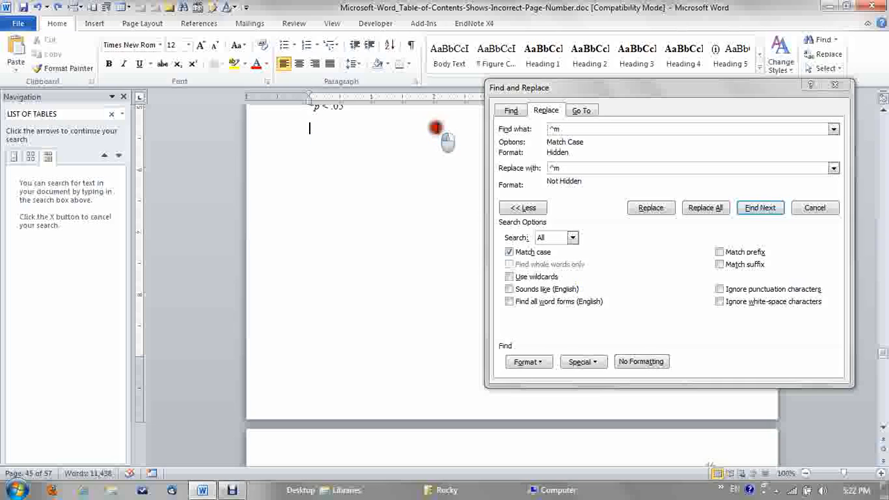
mouse_move(372, 146)
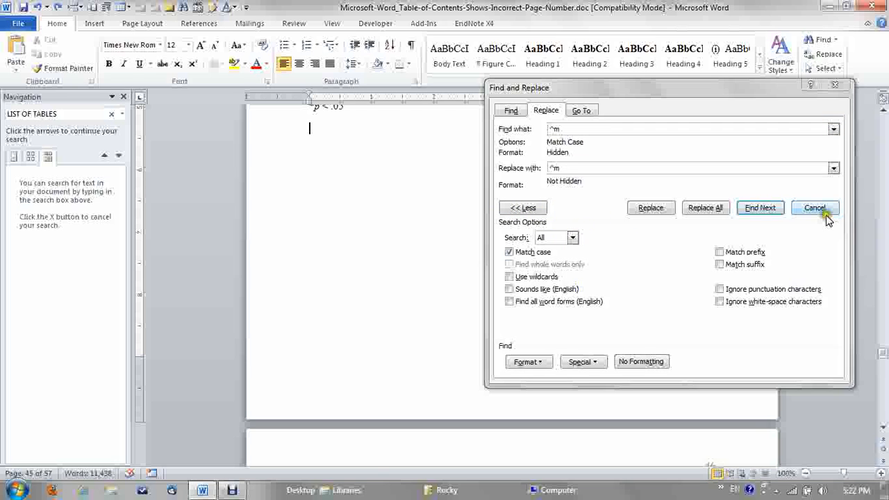
left_click(814, 208)
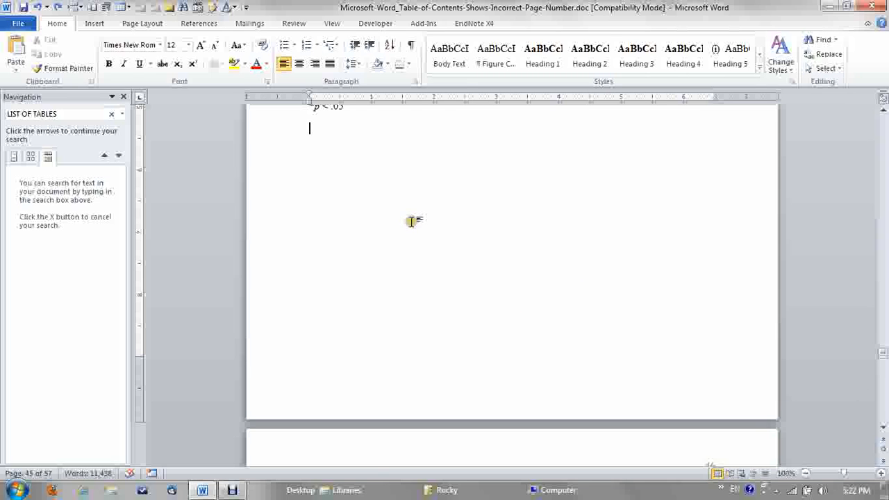
- Scroll past Table 5 and page 46 back to the Table of Contents on page 1
scroll("down", 3)
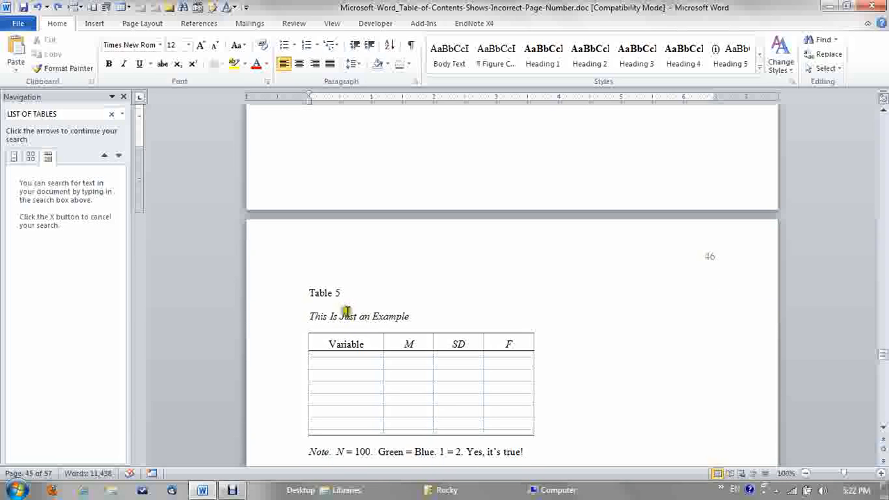
scroll("down", 3)
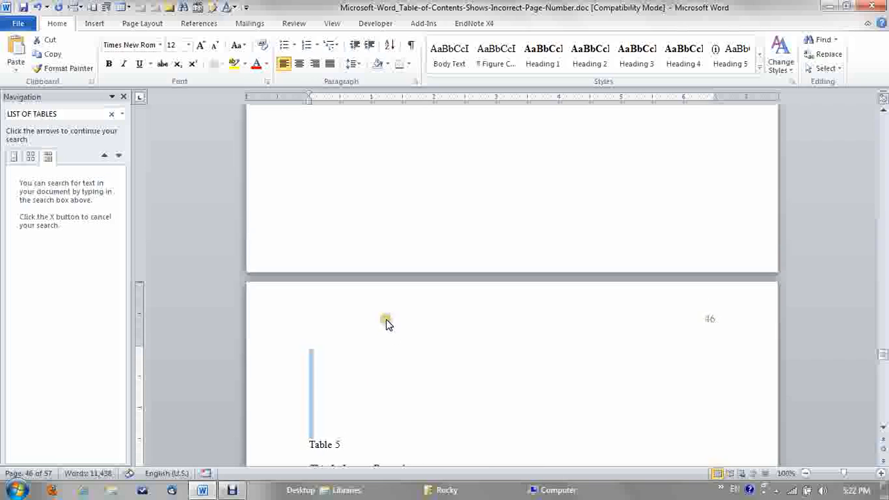
scroll("down", 3)
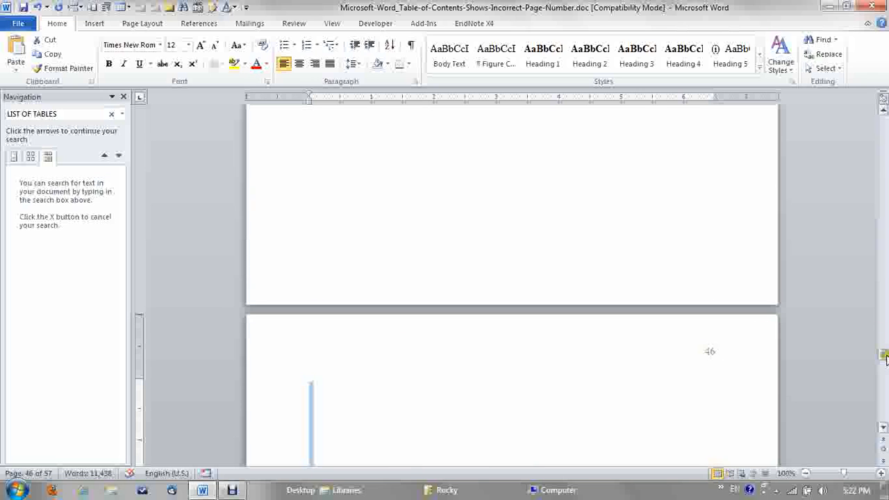
scroll("up", 3)
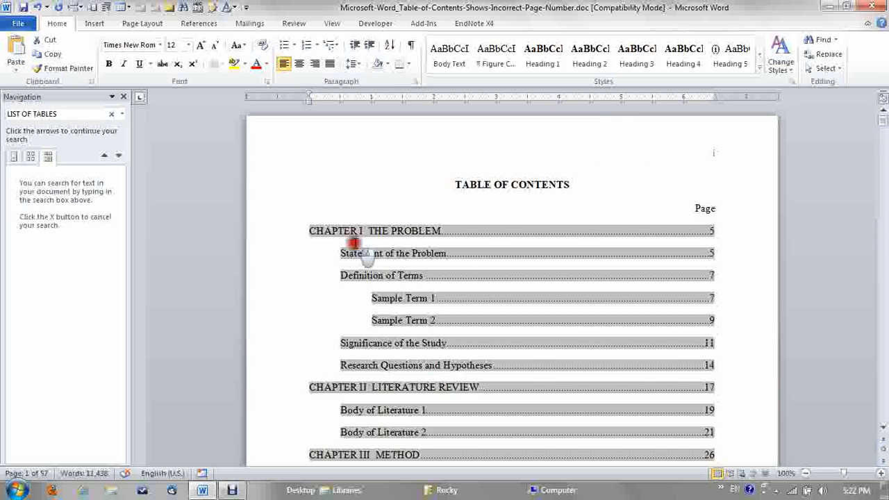
scroll("down", 3)
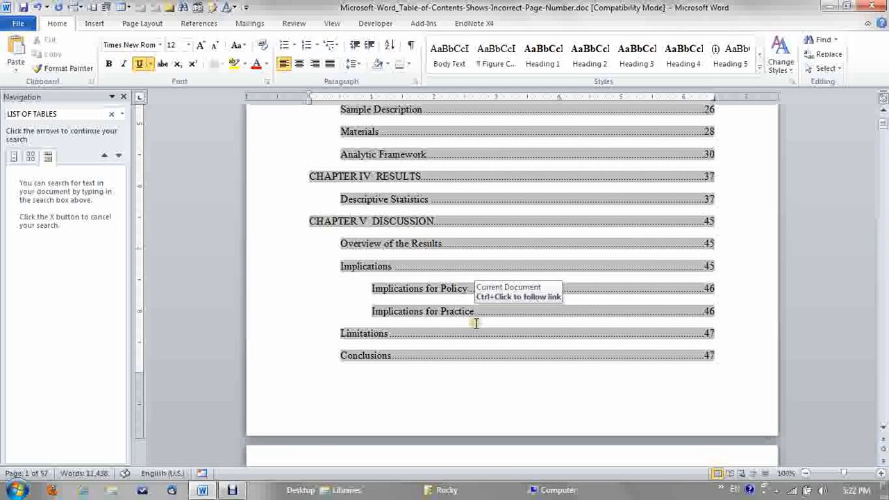
mouse_move(281, 492)
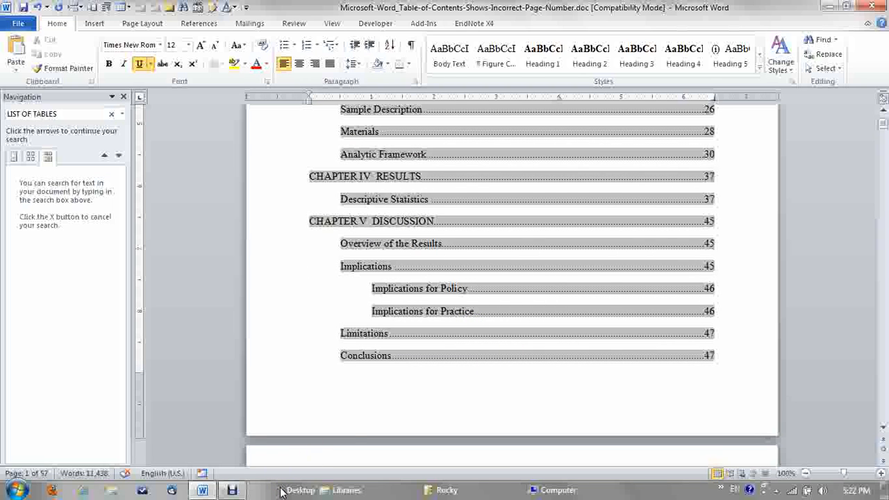